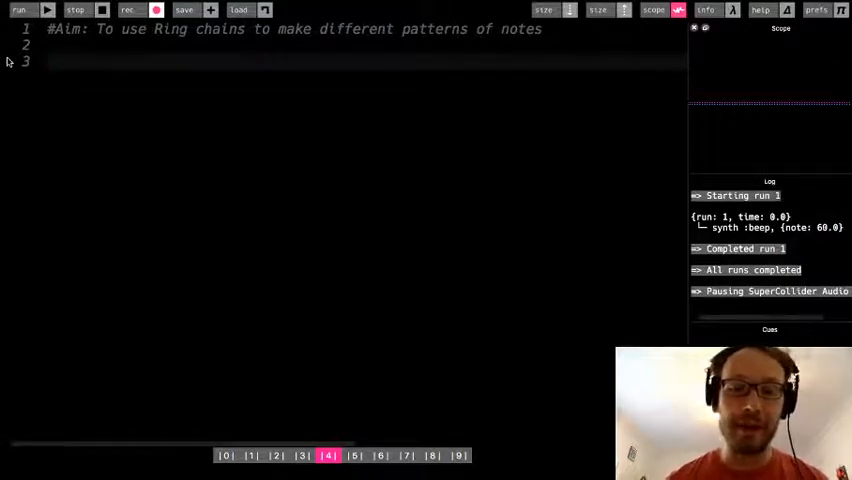
Step: Write the ring literal (ring, 50, 57, 53, 60, 62, 64, 65, 67), correcting a mistyped 63 to 62
{"action": "type", "text": "(ring,"}
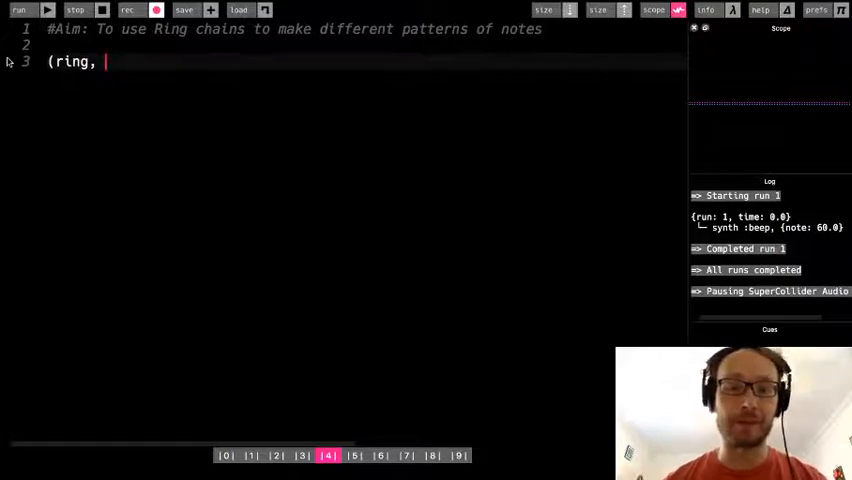
{"action": "type", "text": "50, 5"}
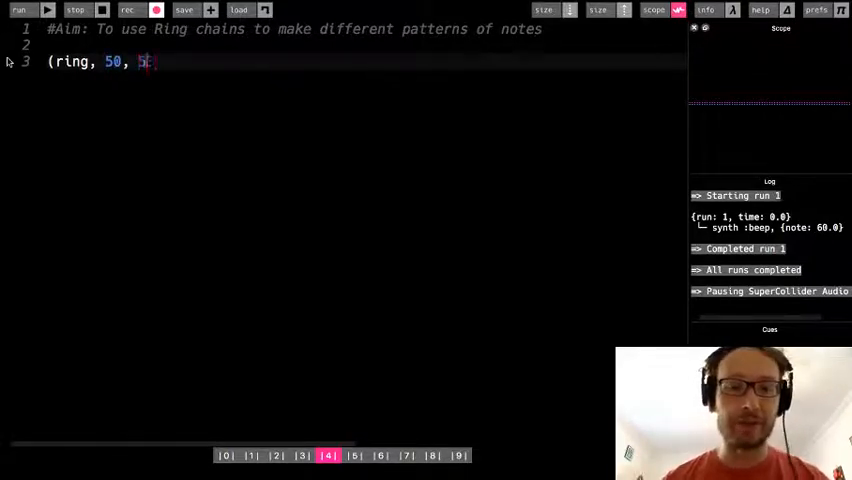
{"action": "type", "text": "3, 57, 5,"}
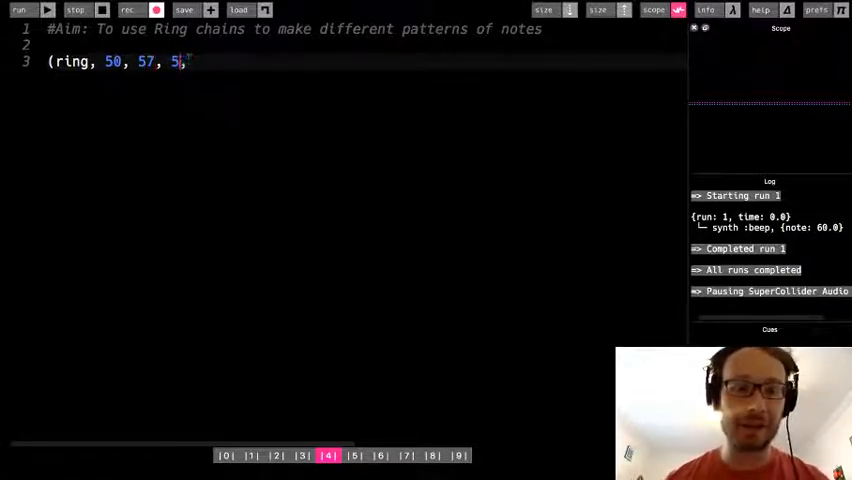
{"action": "type", "text": "3,"}
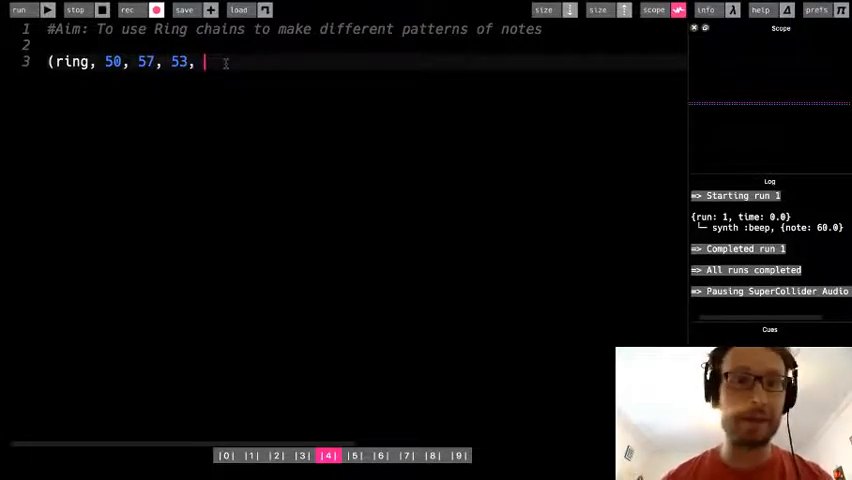
{"action": "type", "text": "60;"}
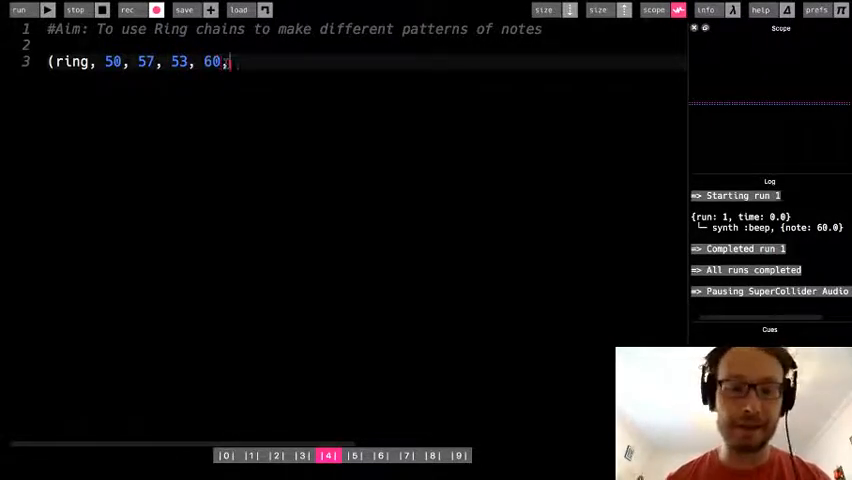
{"action": "type", "text": ", 62, 6"}
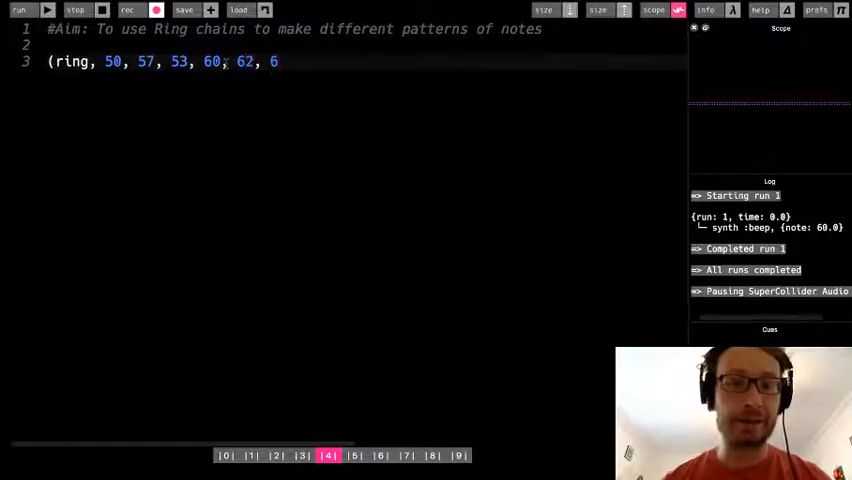
{"action": "type", "text": "3"}
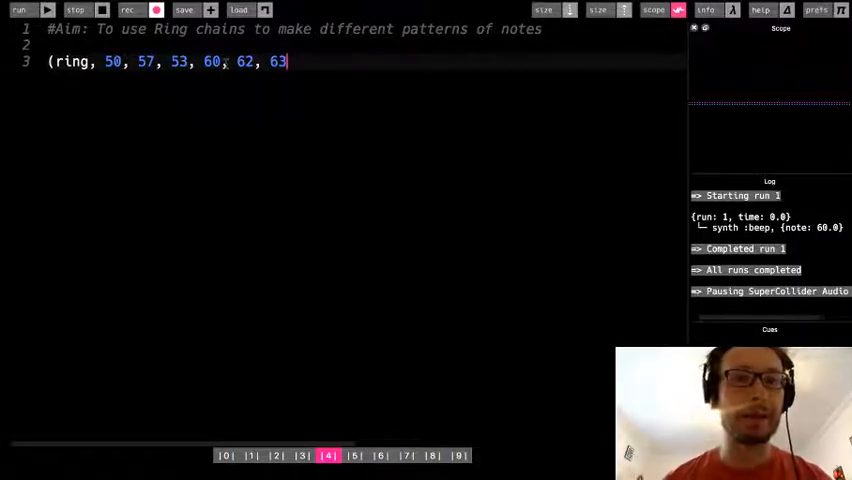
{"action": "key", "text": "BackSpace"}
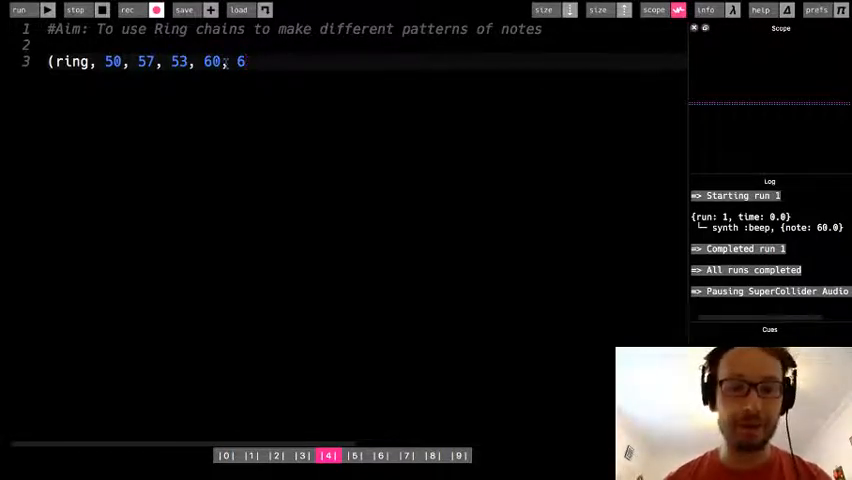
{"action": "type", "text": "2,"}
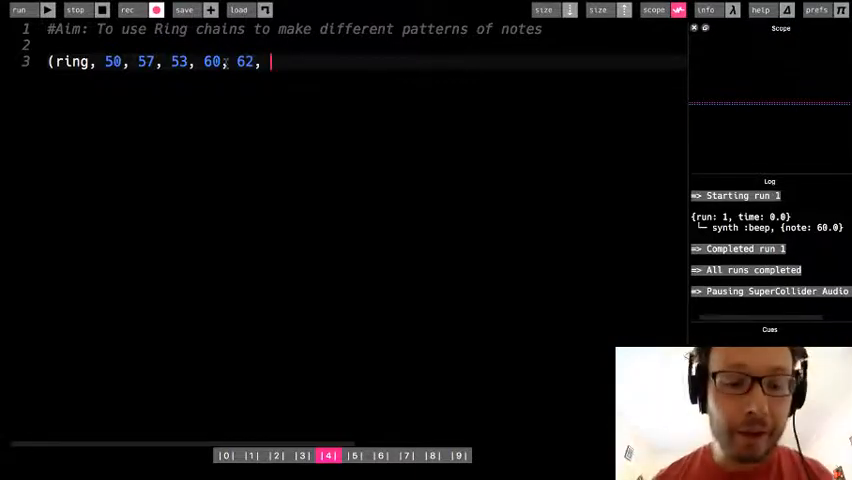
{"action": "type", "text": "64,"}
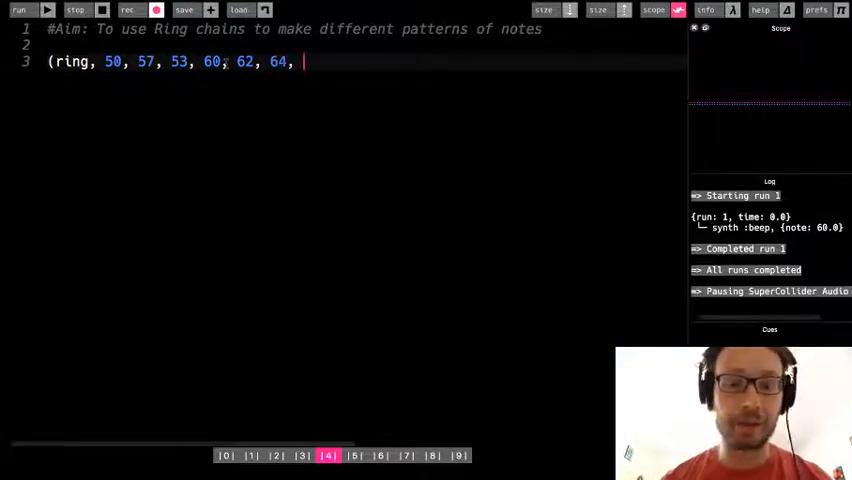
{"action": "type", "text": "65,"}
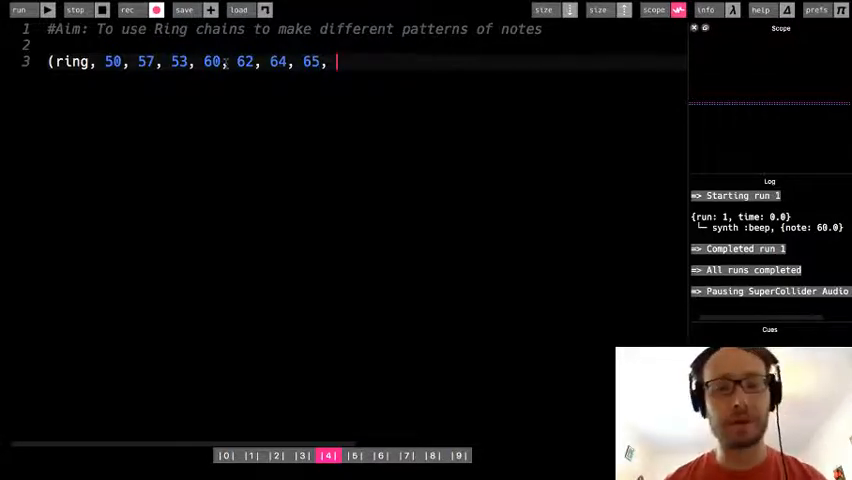
{"action": "type", "text": "6"}
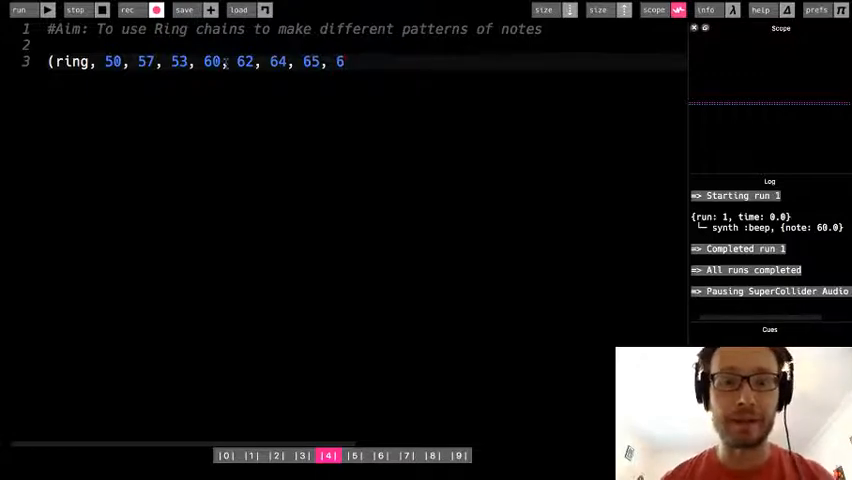
{"action": "type", "text": "7)"}
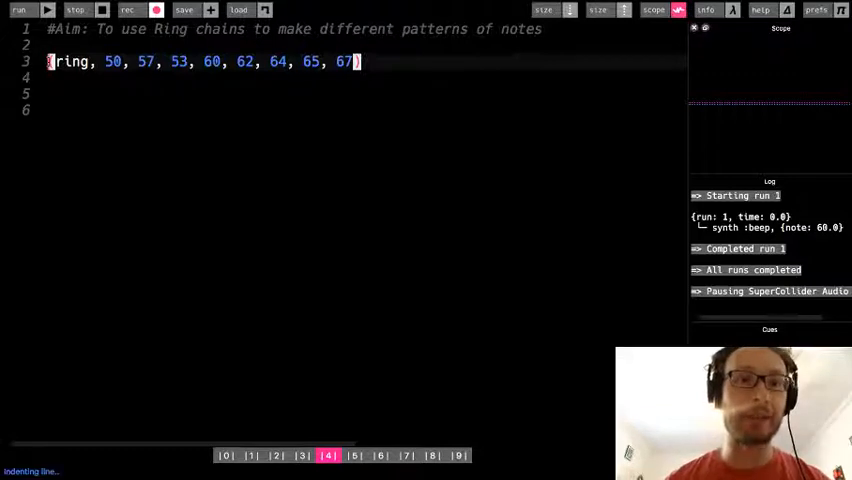
Step: Assign the ring to r, print it with puts r, then remove the puts line
{"action": "type", "text": "r ="}
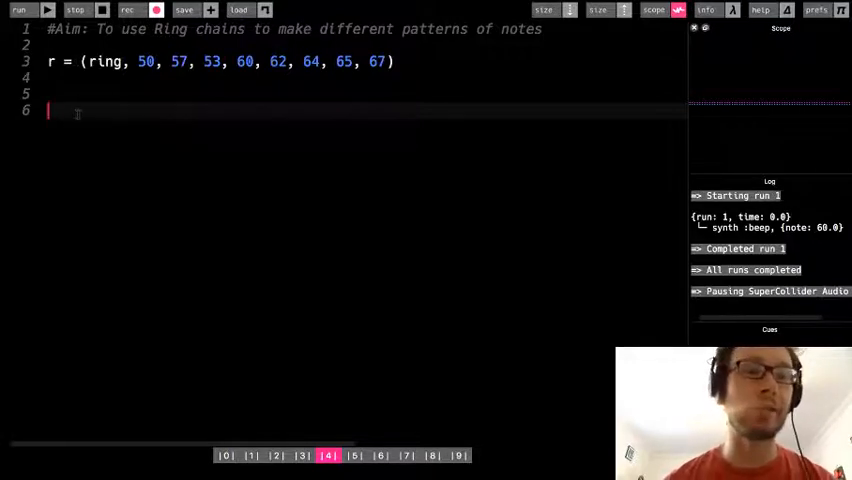
{"action": "type", "text": "r"}
{"action": "left_click", "coordinate": [362, 94]}
{"action": "type", "text": "puts"}
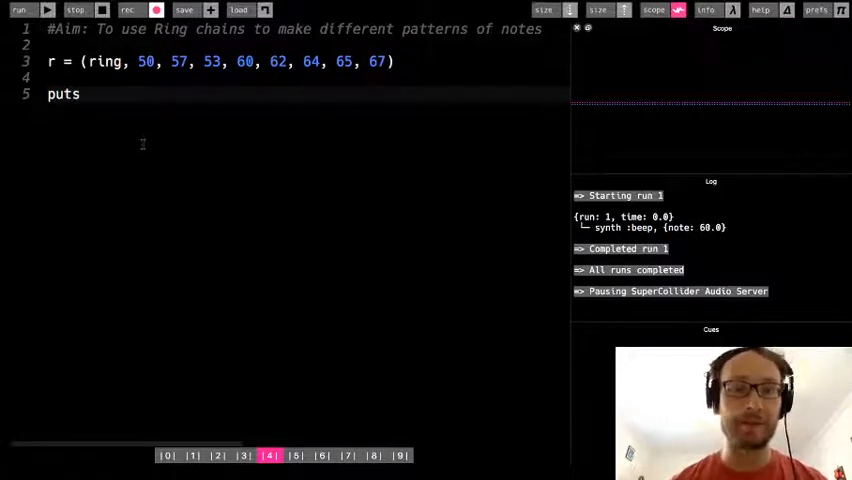
{"action": "type", "text": "r"}
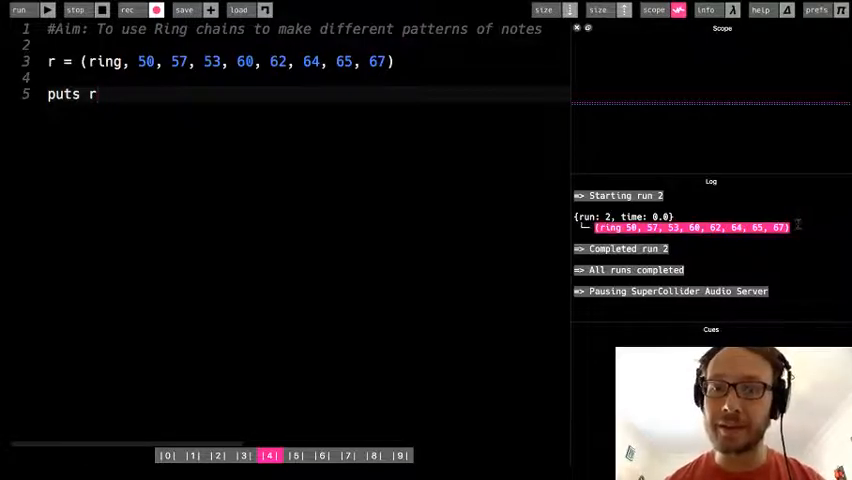
{"action": "double_click", "coordinate": [64, 94]}
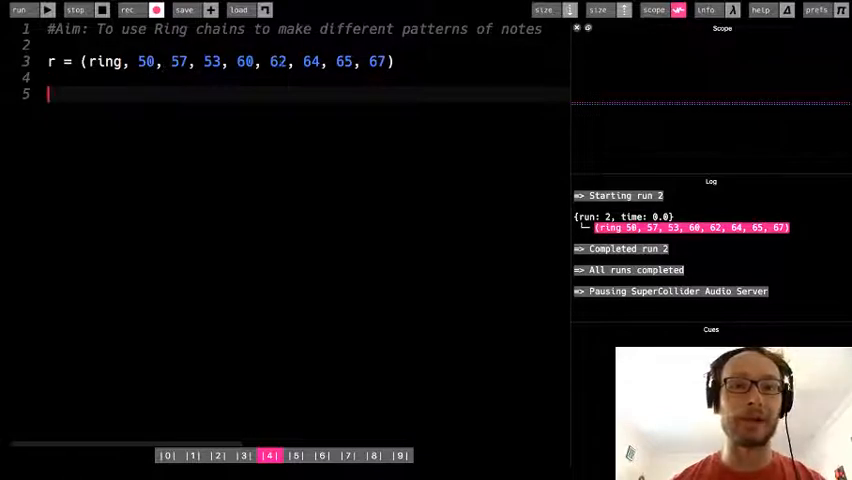
Step: Add an 8.times loop playing (ring ...).tick with sleep 0.5 and run it
{"action": "type", "text": "8"}
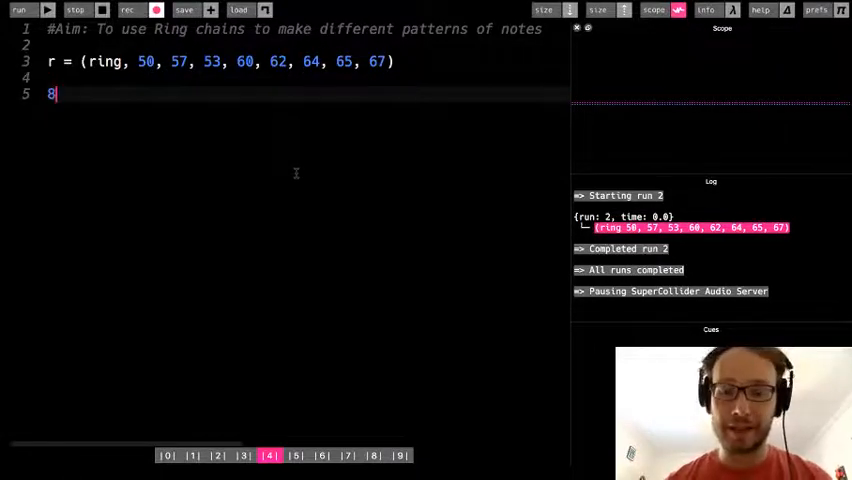
{"action": "type", "text": ".times do"}
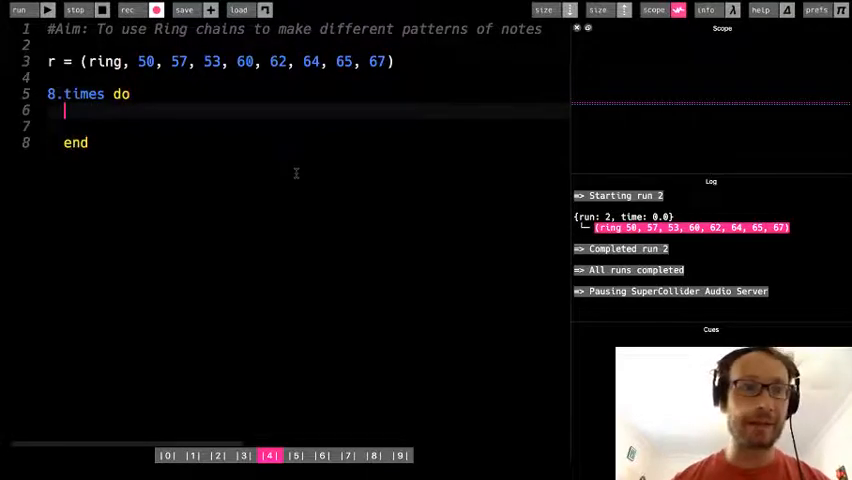
{"action": "type", "text": "play  (ring, 50, 57, 53, 60, 62, 64, 65, 67).tick"}
{"action": "left_click", "coordinate": [304, 126]}
{"action": "type", "text": "s"}
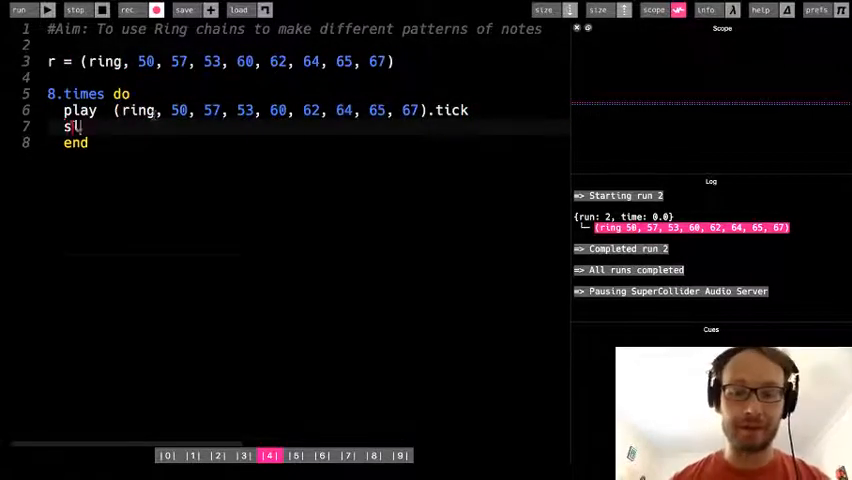
{"action": "type", "text": "leep 0.5"}
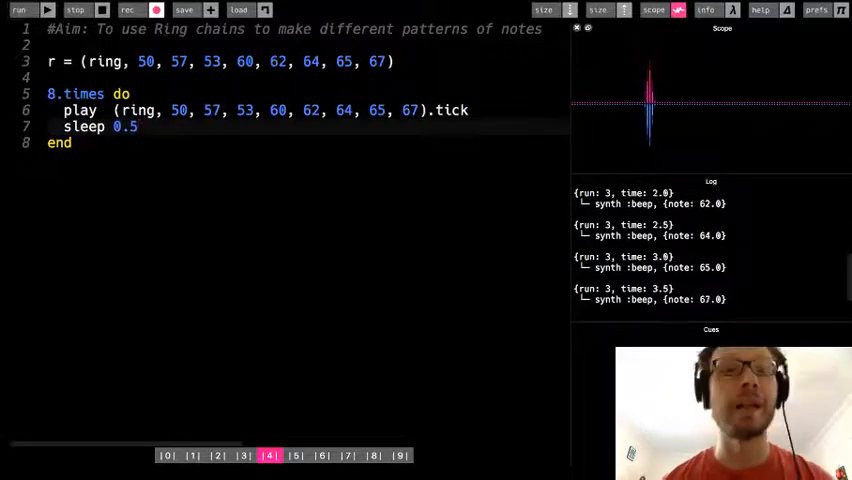
{"action": "left_click", "coordinate": [76, 10]}
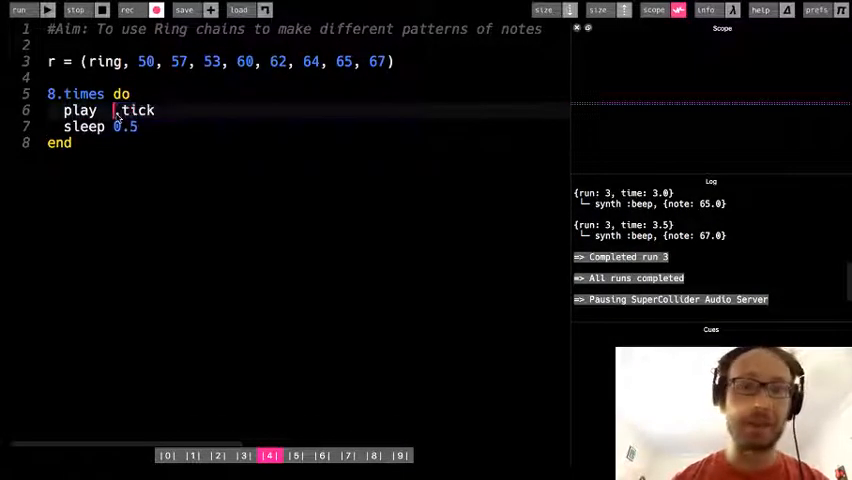
Step: Change the loop to play r.tick and raise it to 16.times, running each version
{"action": "type", "text": "r"}
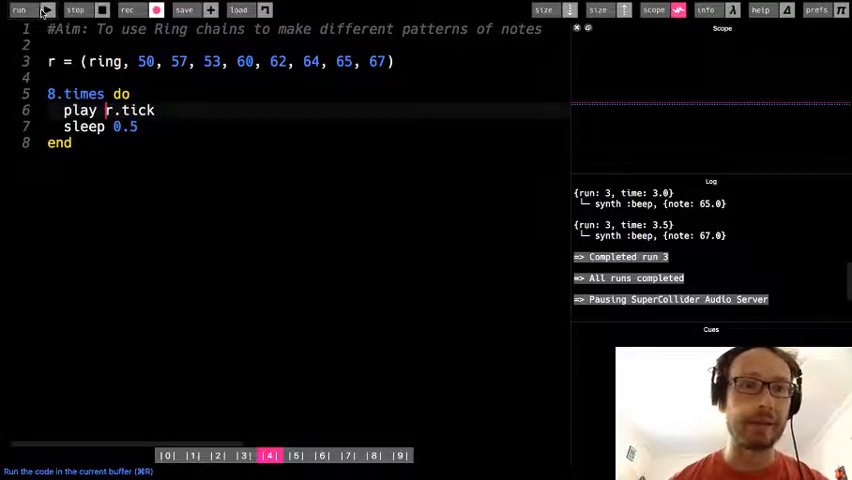
{"action": "left_click", "coordinate": [18, 10]}
{"action": "type", "text": "16"}
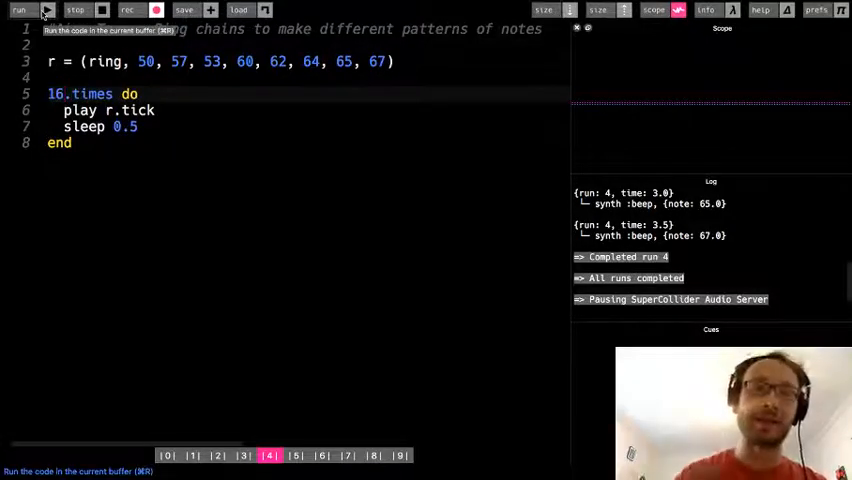
{"action": "left_click", "coordinate": [18, 10]}
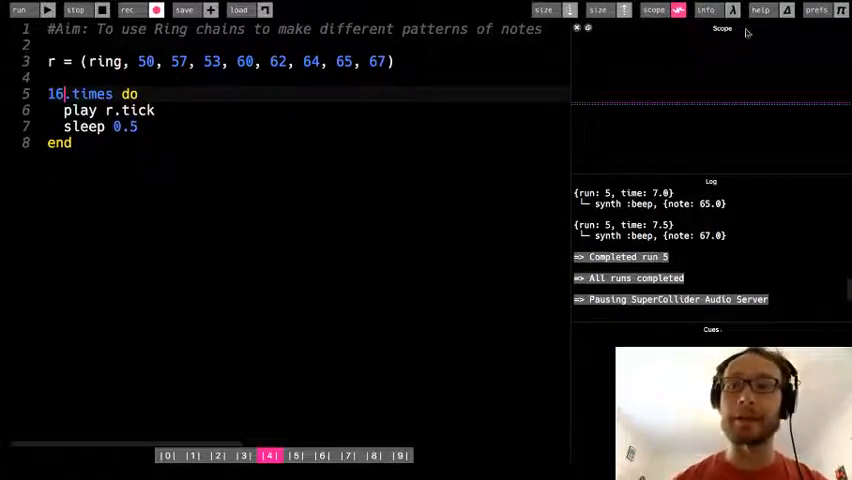
{"action": "mouse_move", "coordinate": [228, 212]}
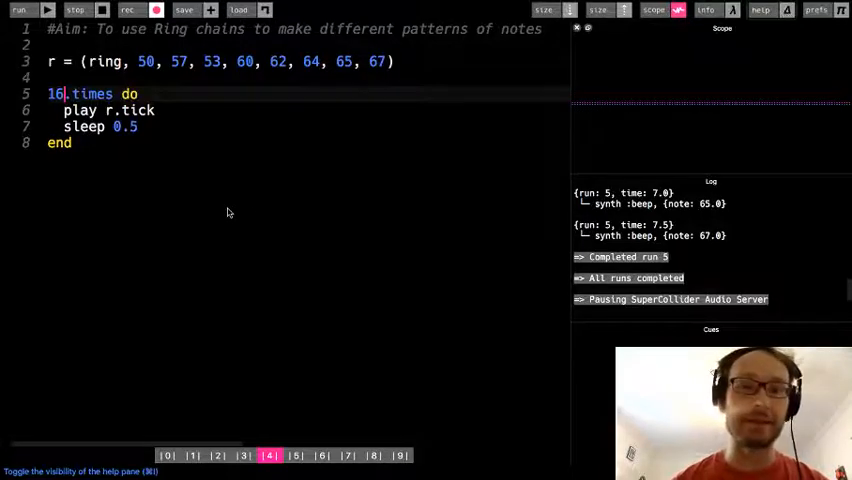
Step: Browse the Help tutorial sections from the interface basics up to Studio FX
{"action": "left_click", "coordinate": [760, 10]}
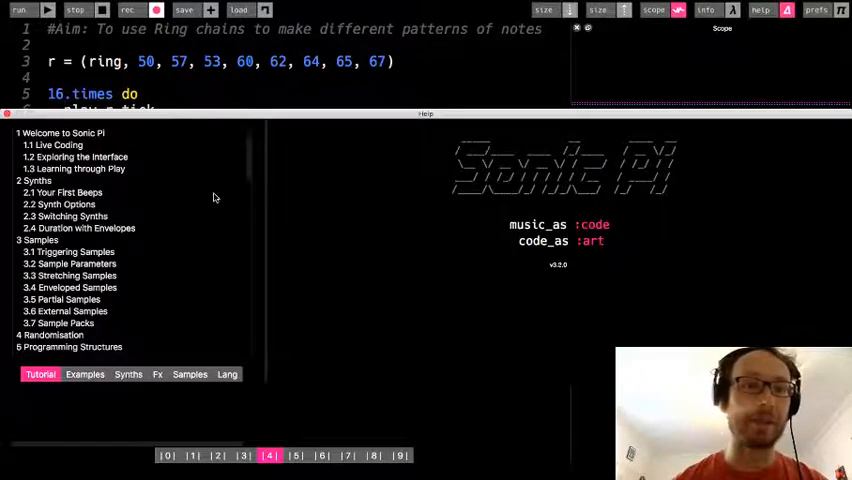
{"action": "left_click", "coordinate": [80, 156]}
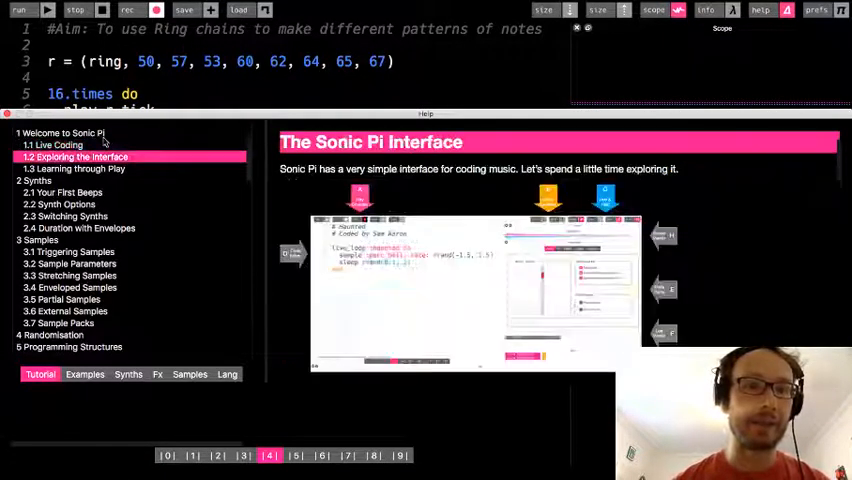
{"action": "left_click", "coordinate": [64, 192]}
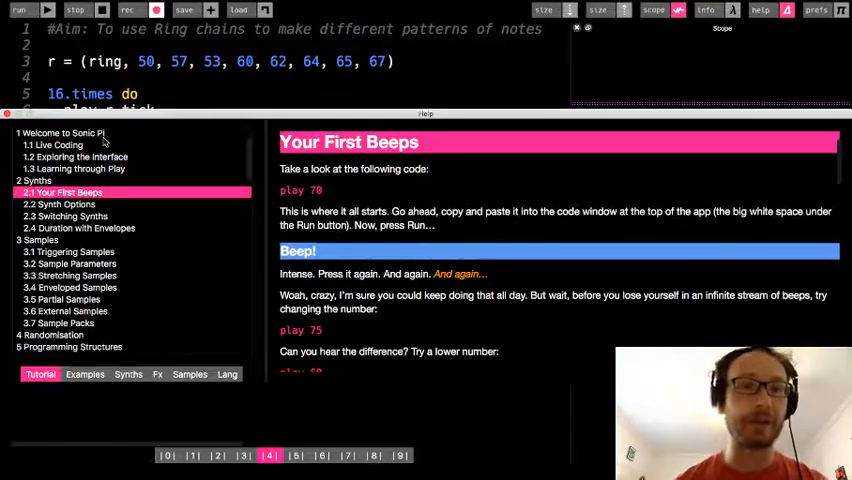
{"action": "left_click", "coordinate": [76, 276]}
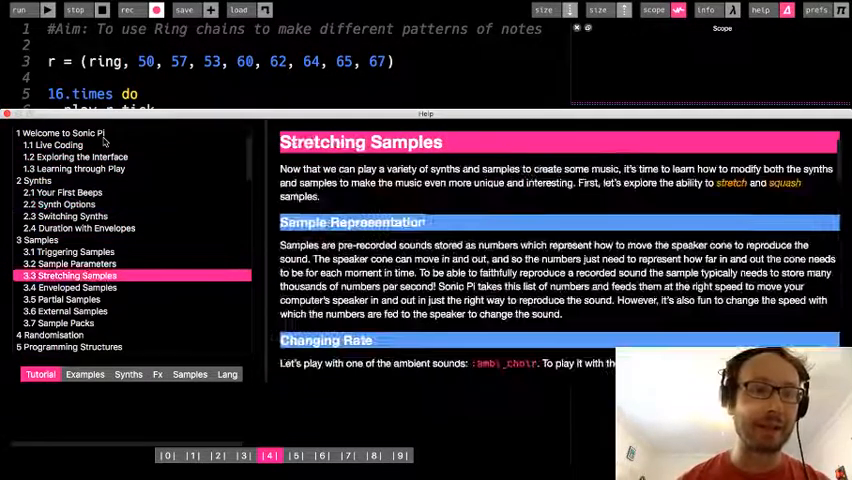
{"action": "left_click", "coordinate": [56, 348]}
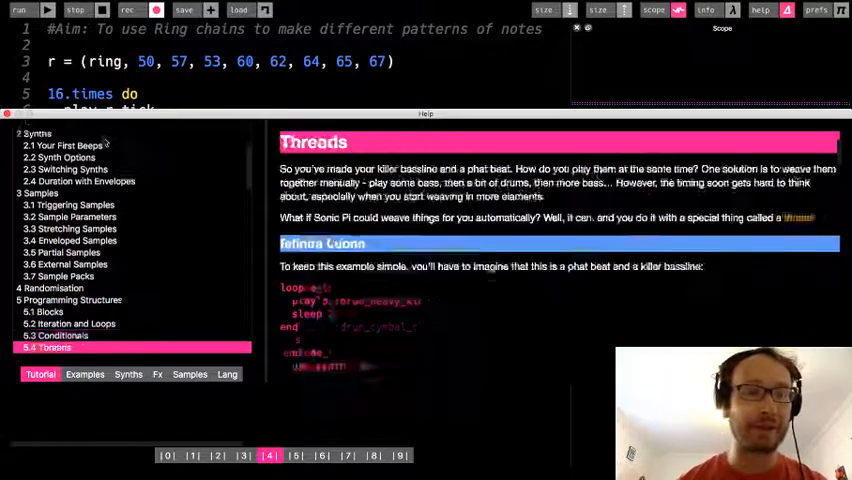
{"action": "left_click", "coordinate": [48, 288]}
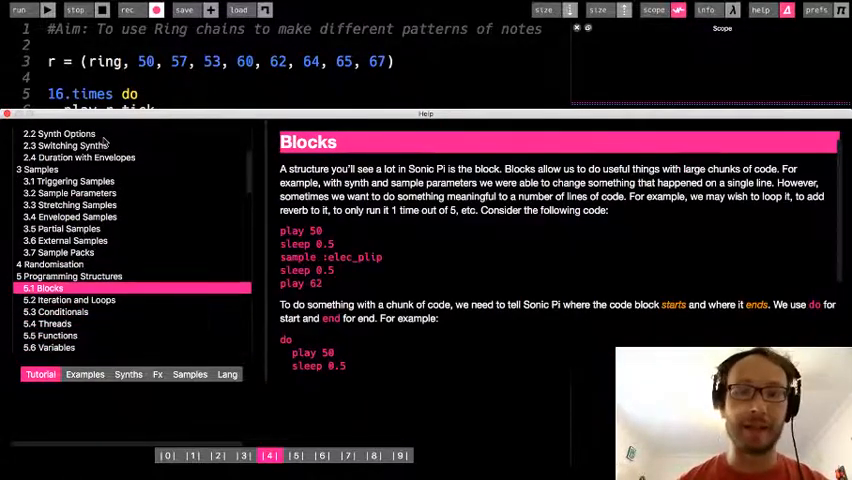
{"action": "scroll", "scroll_direction": "down", "scroll_amount": 3}
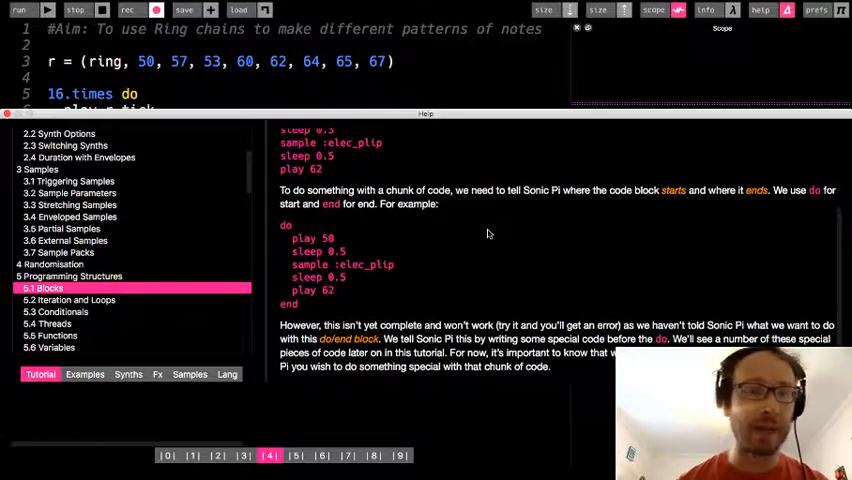
{"action": "left_click", "coordinate": [56, 348]}
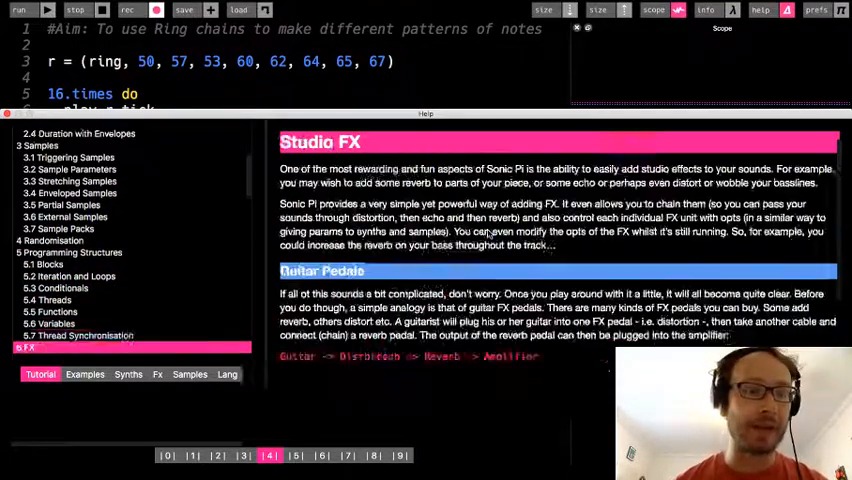
Step: Reach section 8.5 Ring Chains and scroll to its list of chain methods
{"action": "left_click", "coordinate": [60, 348]}
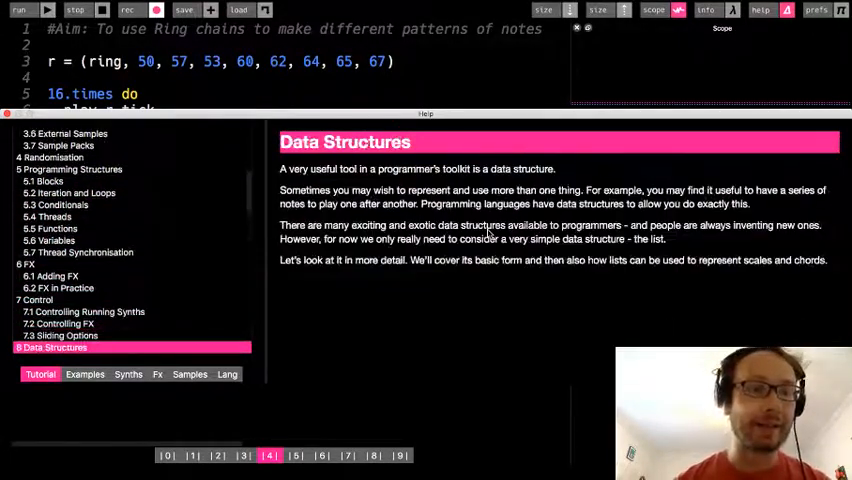
{"action": "left_click", "coordinate": [44, 336]}
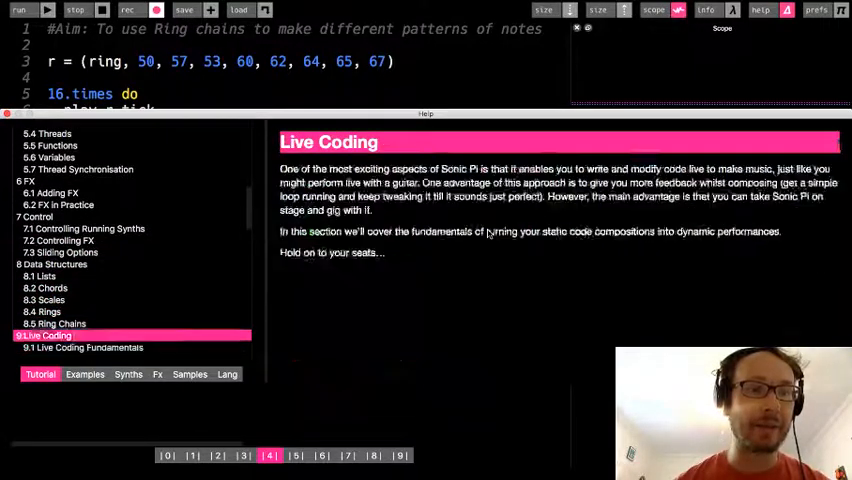
{"action": "left_click", "coordinate": [40, 276]}
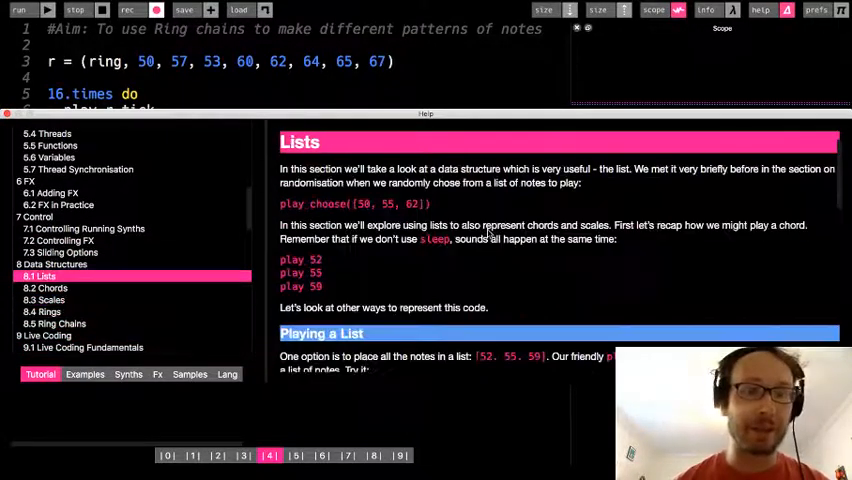
{"action": "left_click", "coordinate": [54, 324]}
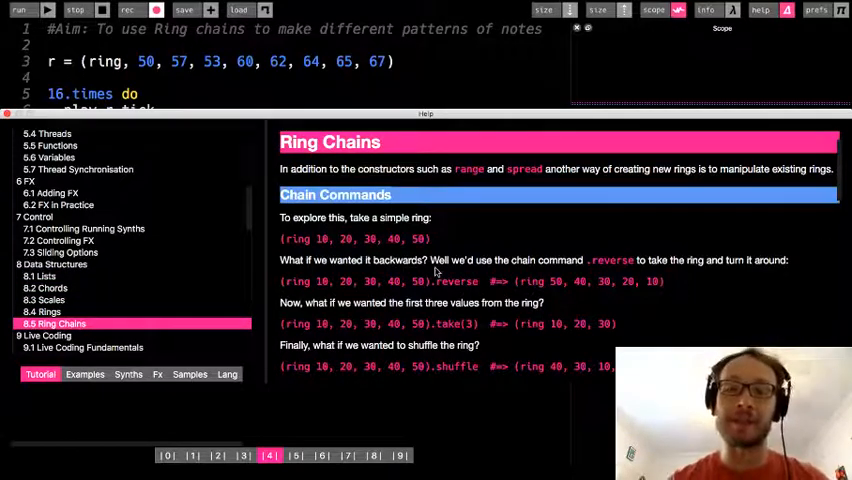
{"action": "scroll", "scroll_direction": "down", "scroll_amount": 3}
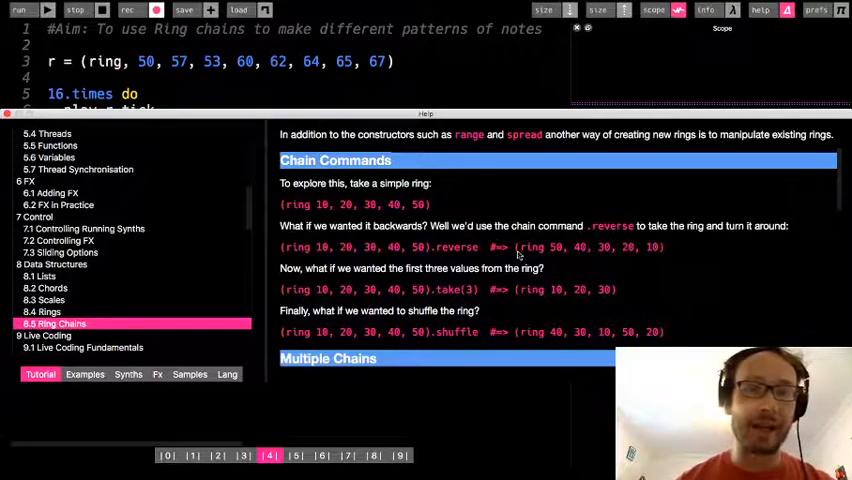
{"action": "scroll", "scroll_direction": "down", "scroll_amount": 3}
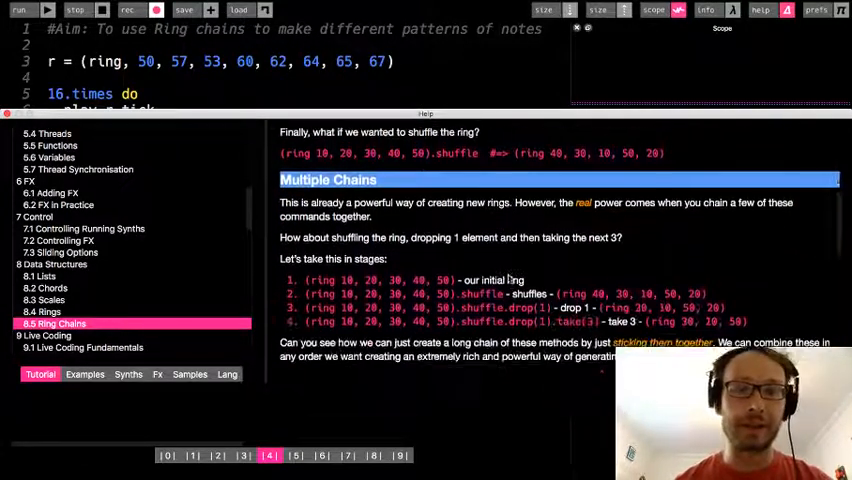
{"action": "scroll", "scroll_direction": "down", "scroll_amount": 3}
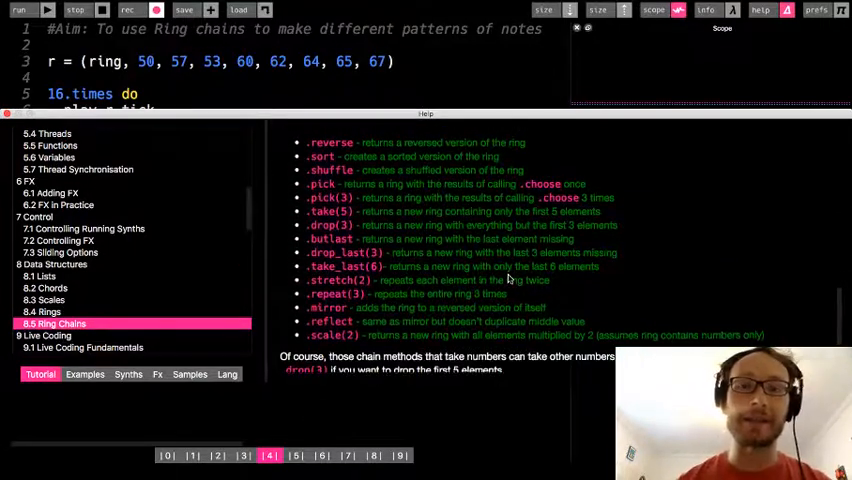
{"action": "mouse_move", "coordinate": [256, 128]}
{"action": "type", "text": "reverse"}
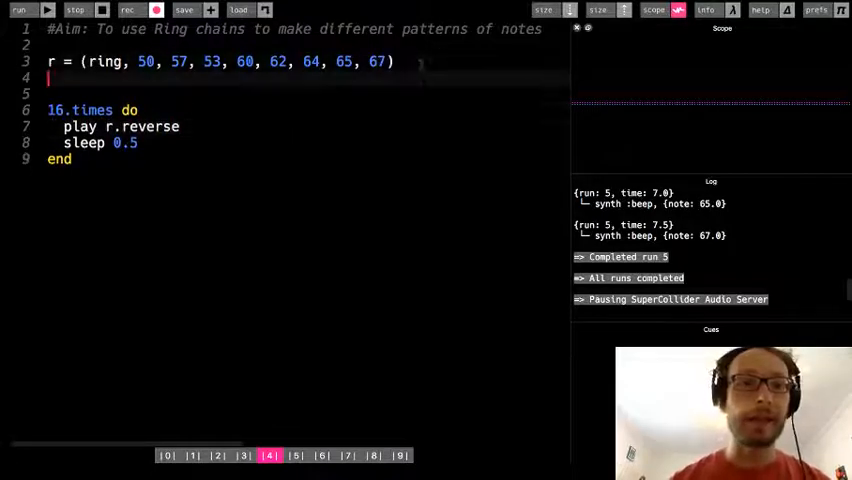
Step: Print r.reverse and loop play r.reverse.tick eight times, running the result
{"action": "type", "text": "puts r.reverse"}
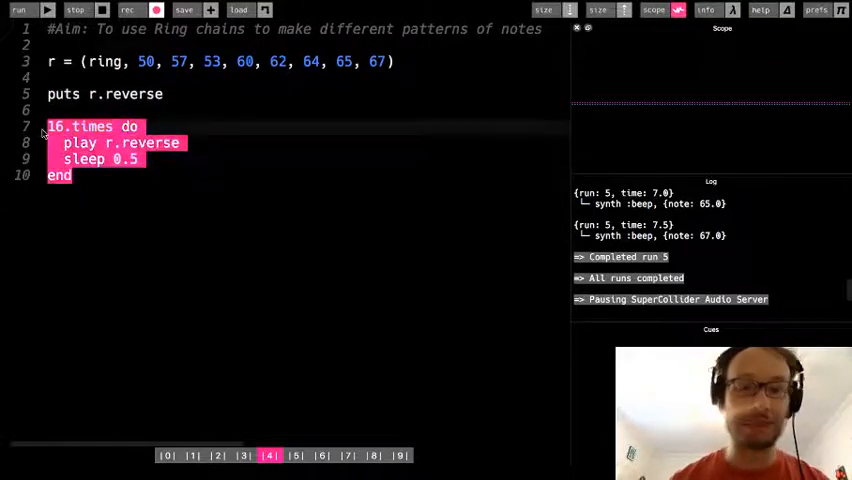
{"action": "left_click", "coordinate": [18, 10]}
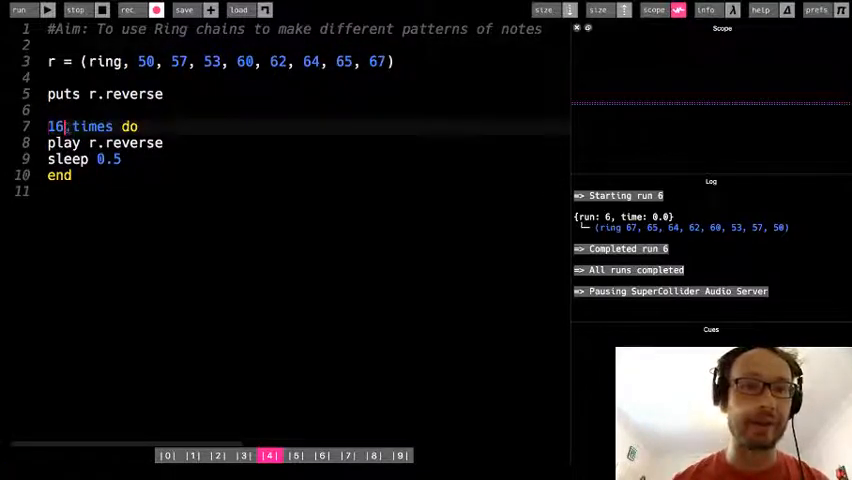
{"action": "type", "text": "18"}
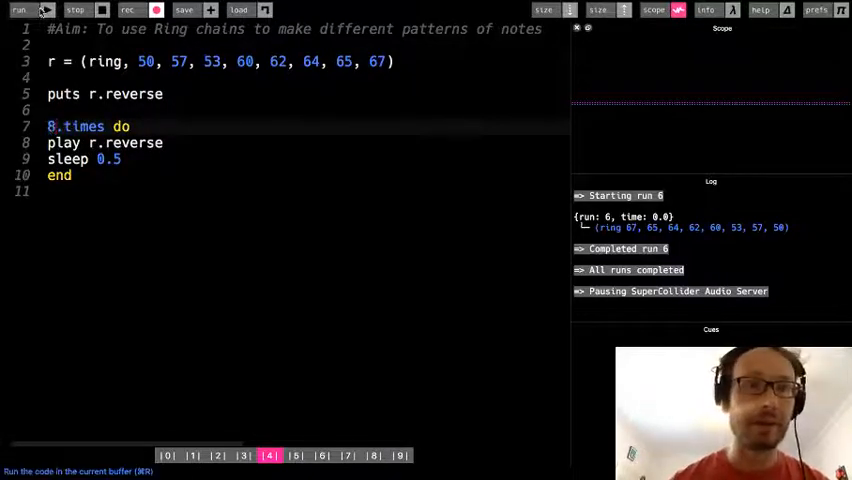
{"action": "left_click", "coordinate": [18, 10]}
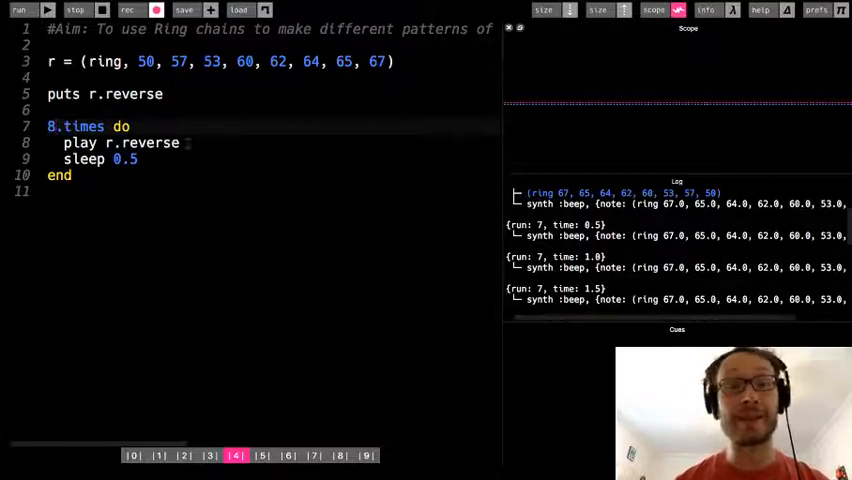
{"action": "type", "text": "."}
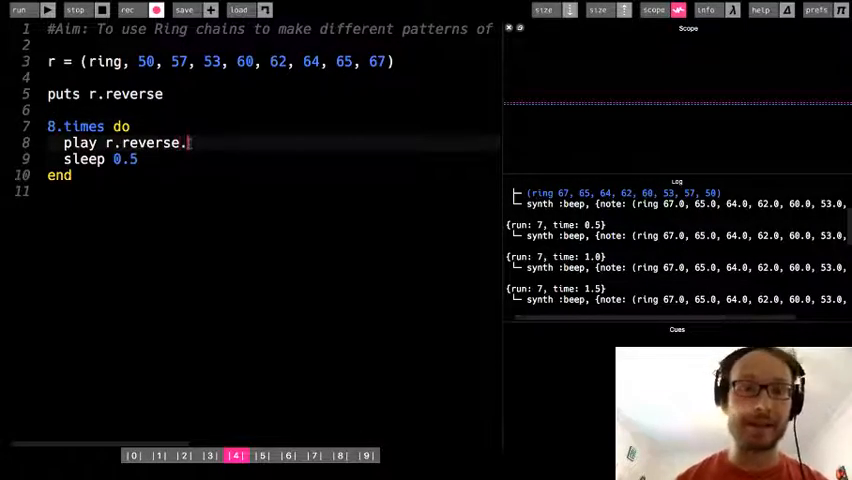
{"action": "type", "text": "tick"}
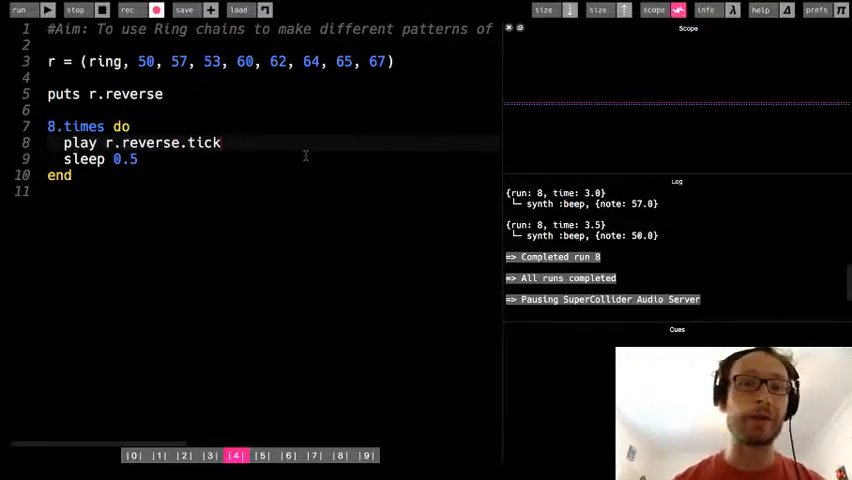
{"action": "left_click", "coordinate": [760, 10]}
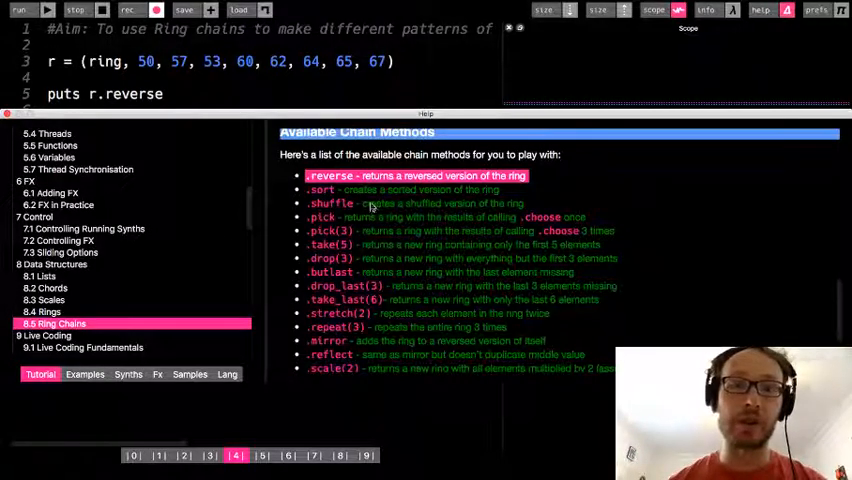
Step: Switch the print and play lines from reverse to shuffle and run them
{"action": "left_click", "coordinate": [330, 204]}
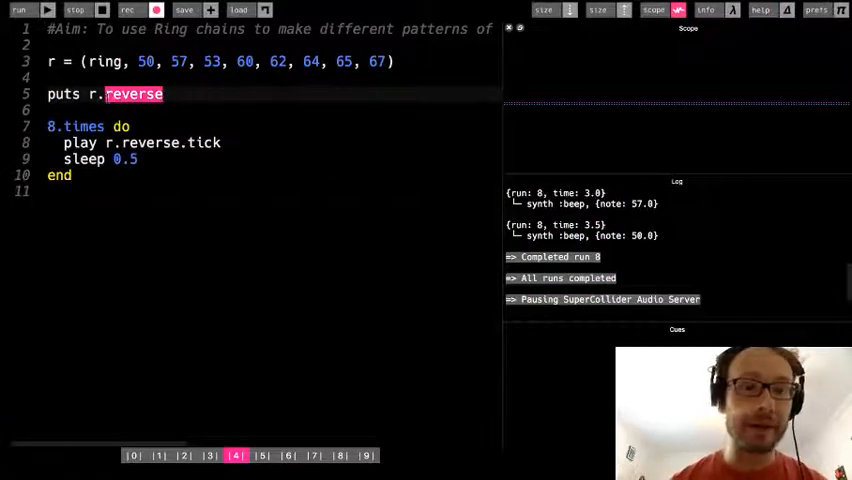
{"action": "type", "text": "shuffle"}
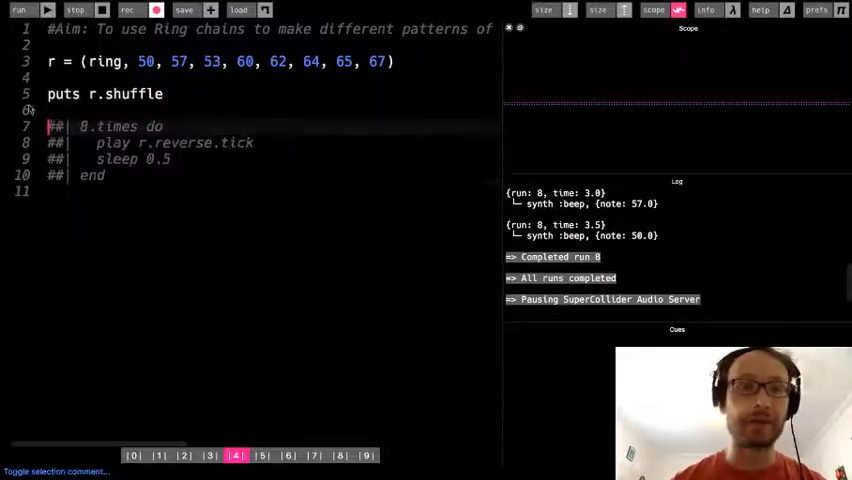
{"action": "left_click", "coordinate": [20, 10]}
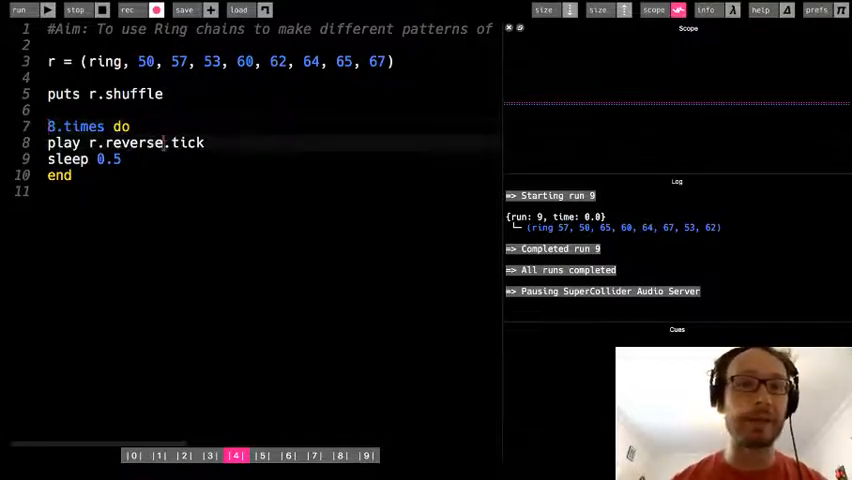
{"action": "double_click", "coordinate": [132, 142]}
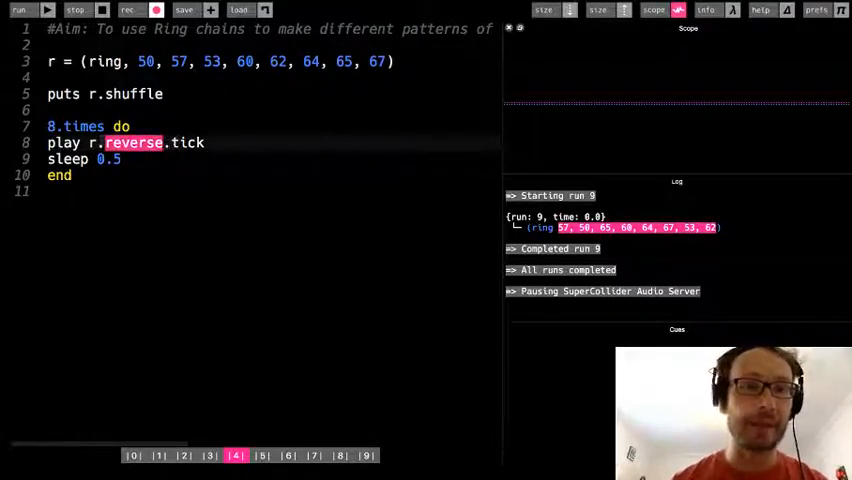
{"action": "type", "text": "shuffle"}
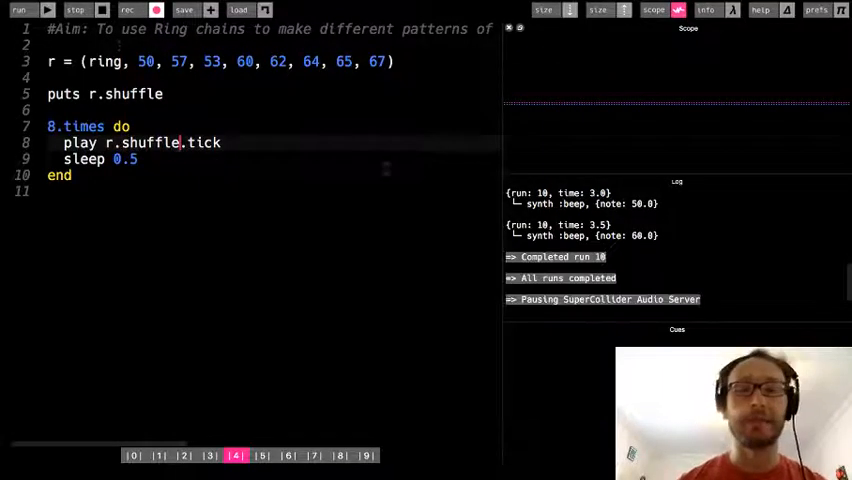
{"action": "left_click", "coordinate": [760, 10]}
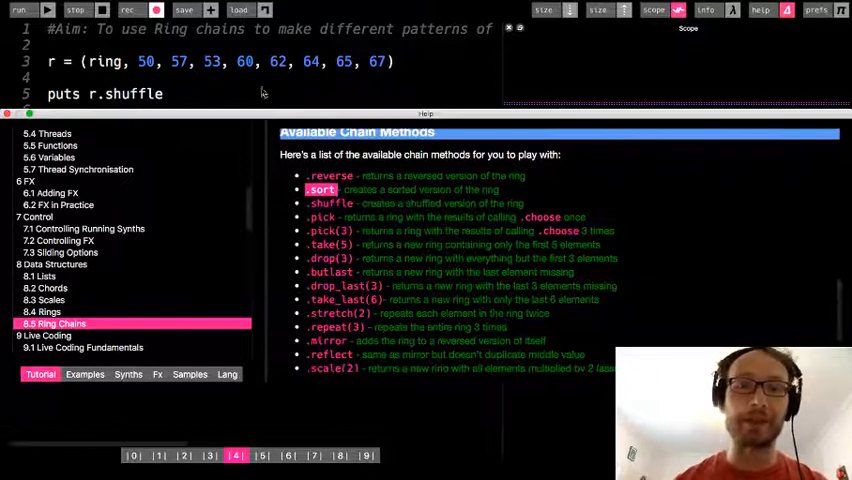
Step: Replace shuffle with sort in the print and play lines, run to hear sorted notes, then stop
{"action": "left_click", "coordinate": [20, 10]}
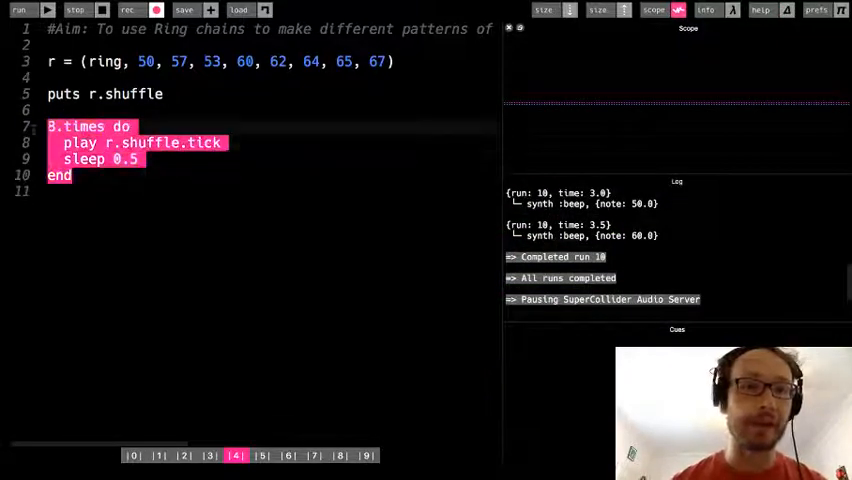
{"action": "key", "text": "ctrl+/"}
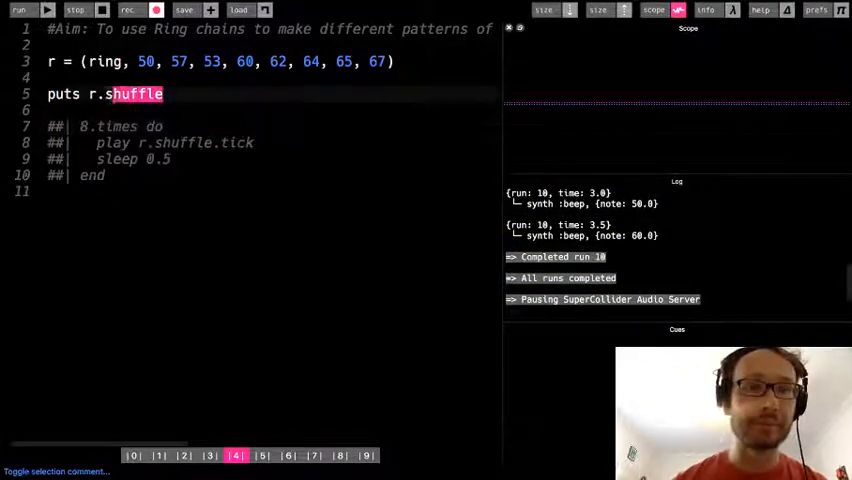
{"action": "type", "text": "sorted"}
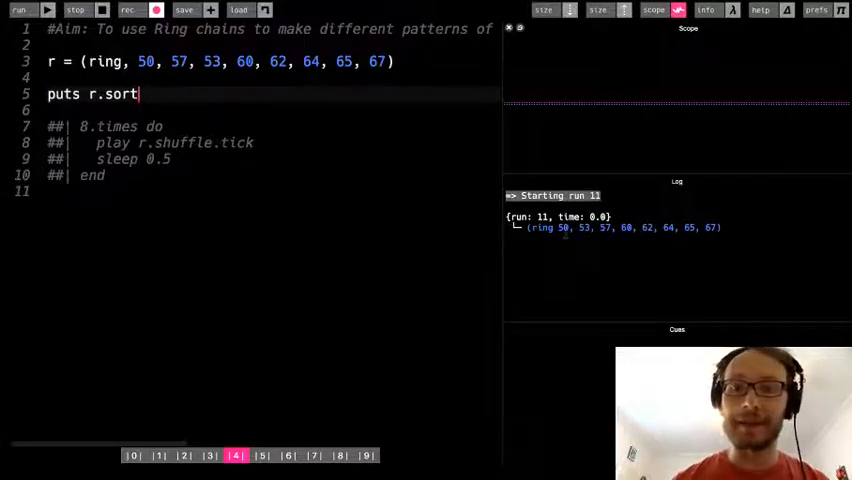
{"action": "left_click", "coordinate": [20, 10]}
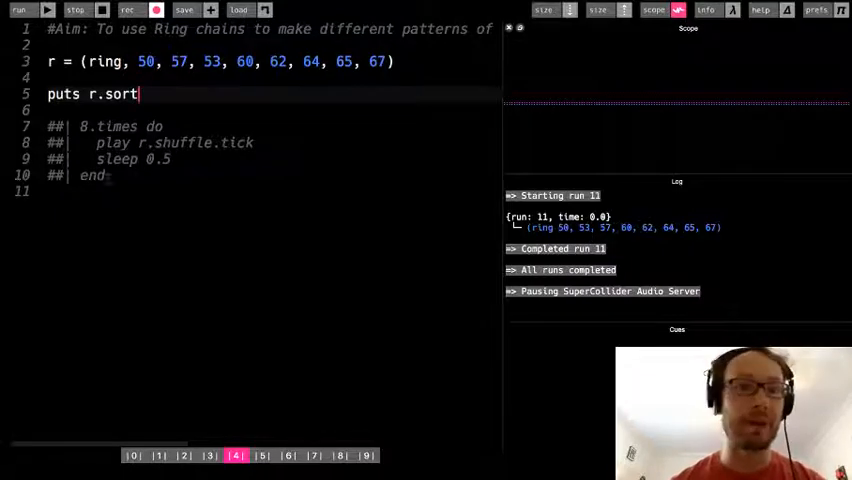
{"action": "left_click_drag", "start_coordinate": [48, 126], "coordinate": [108, 176]}
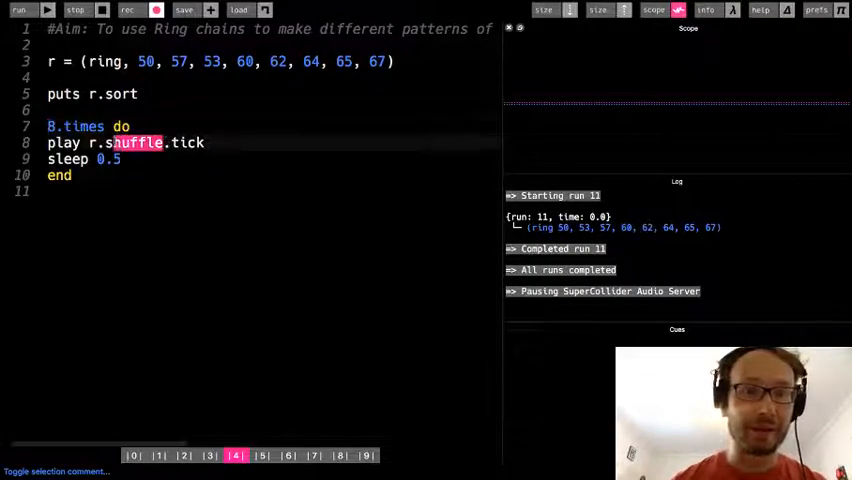
{"action": "type", "text": "sort"}
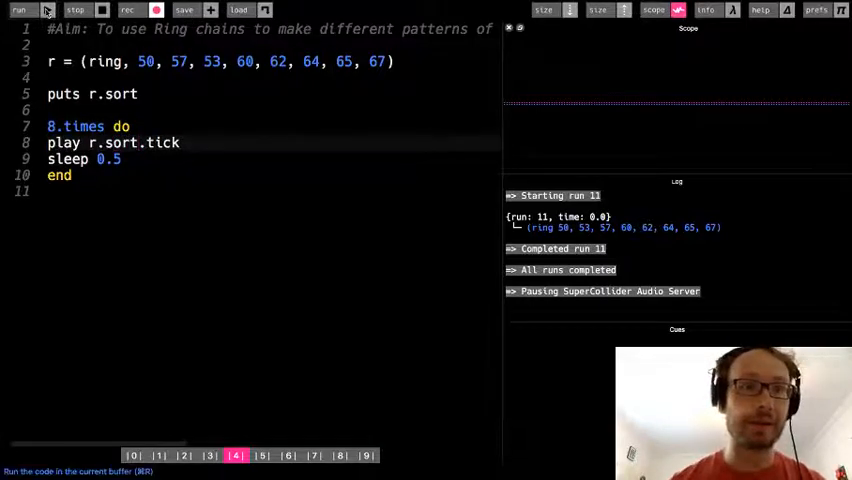
{"action": "left_click", "coordinate": [20, 10]}
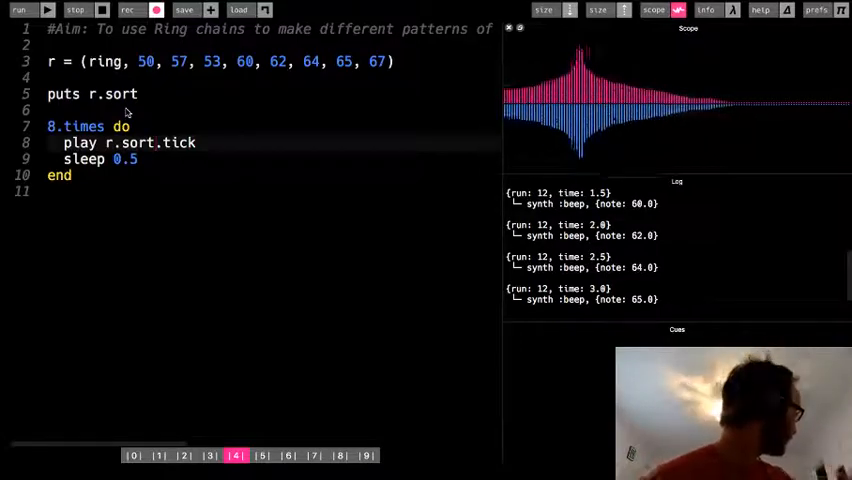
{"action": "left_click", "coordinate": [76, 10]}
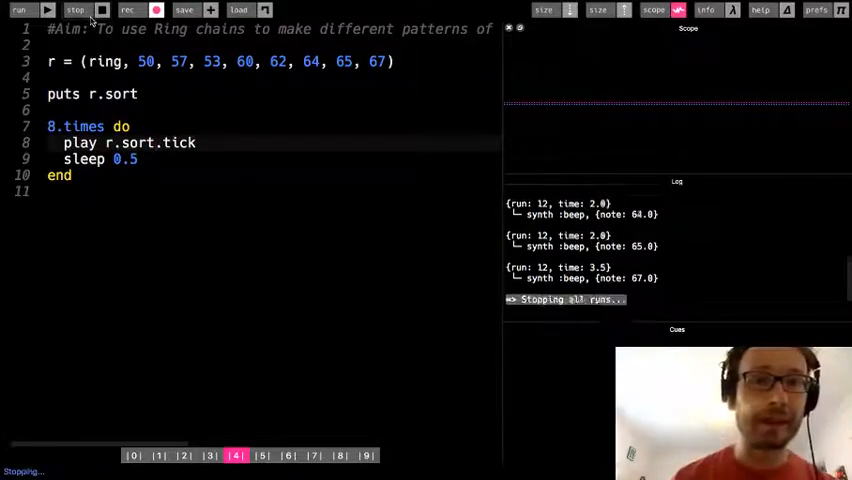
{"action": "left_click", "coordinate": [760, 10]}
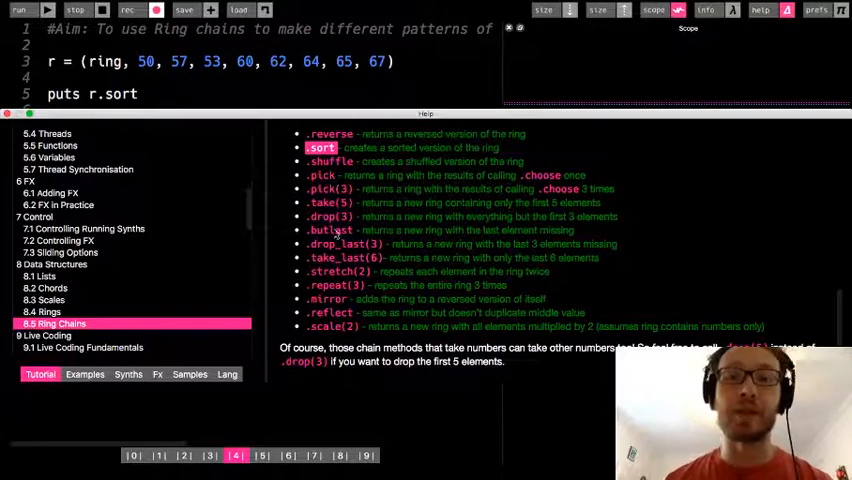
{"action": "mouse_move", "coordinate": [414, 208]}
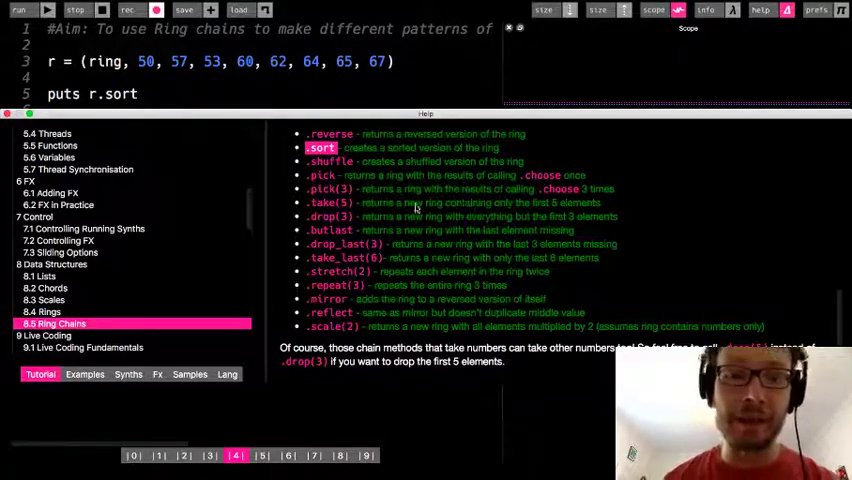
{"action": "mouse_move", "coordinate": [544, 284]}
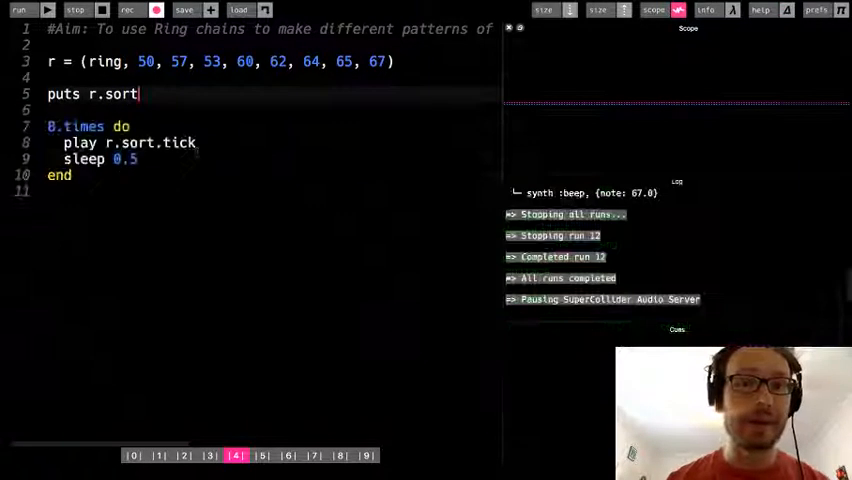
Step: Print r.take(3) with the loop commented out, logging the first three notes
{"action": "double_click", "coordinate": [118, 94]}
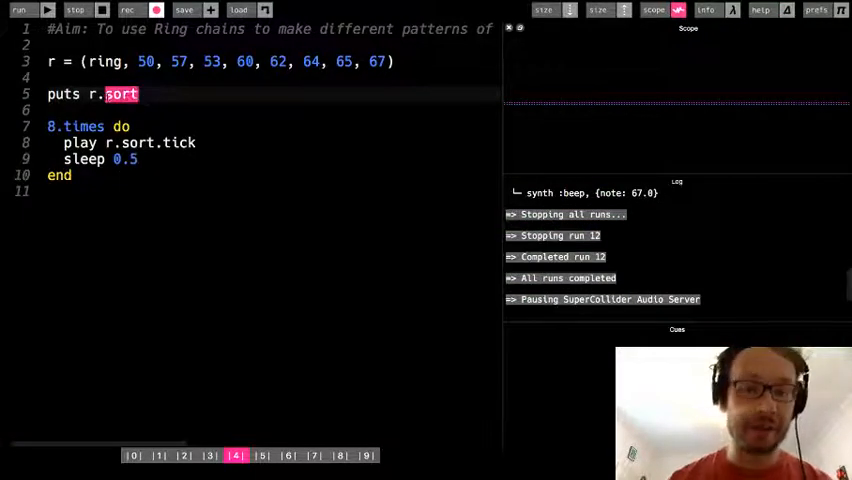
{"action": "type", "text": "take(5)"}
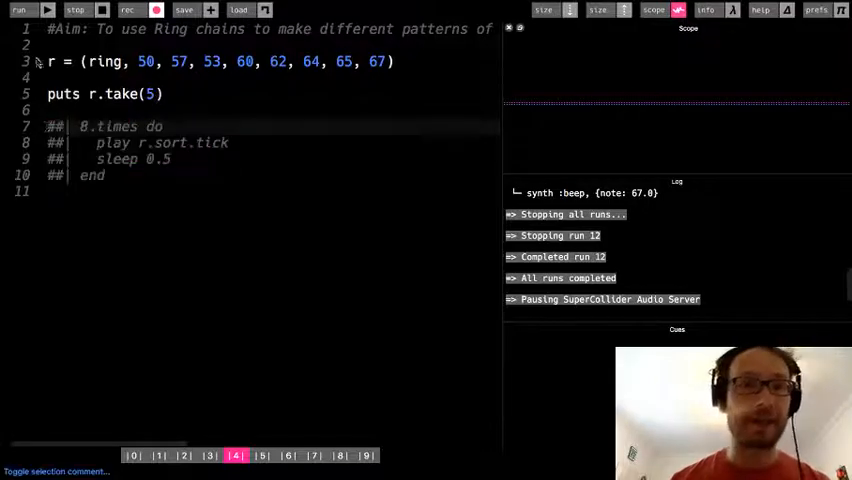
{"action": "left_click", "coordinate": [20, 10]}
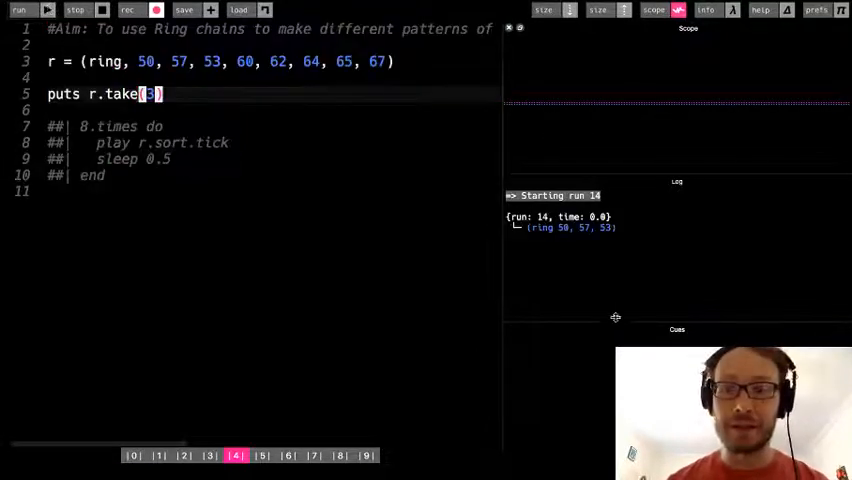
{"action": "left_click", "coordinate": [76, 10]}
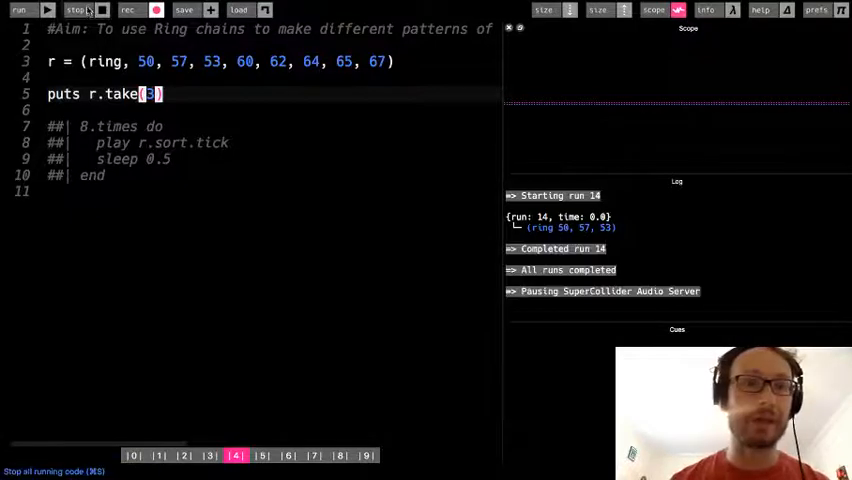
{"action": "left_click", "coordinate": [76, 10]}
{"action": "type", "text": "s"}
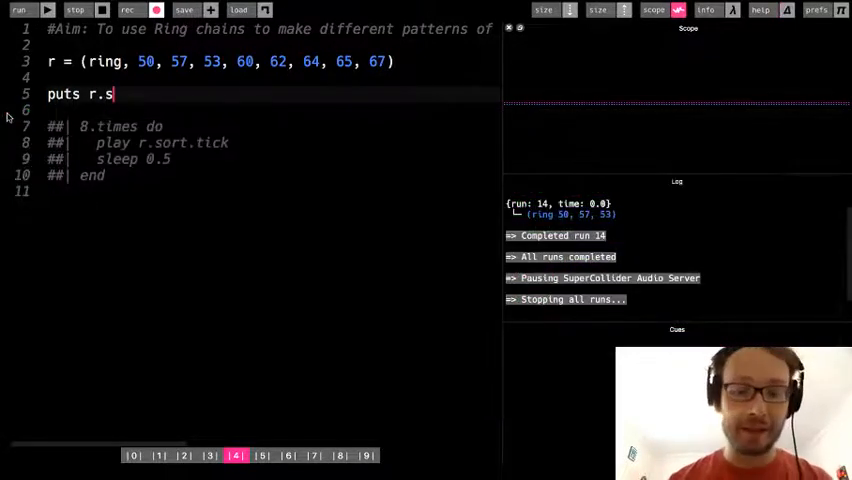
Step: Print r.stretch(3) and run it, checking the chain-methods help
{"action": "type", "text": "tretch"}
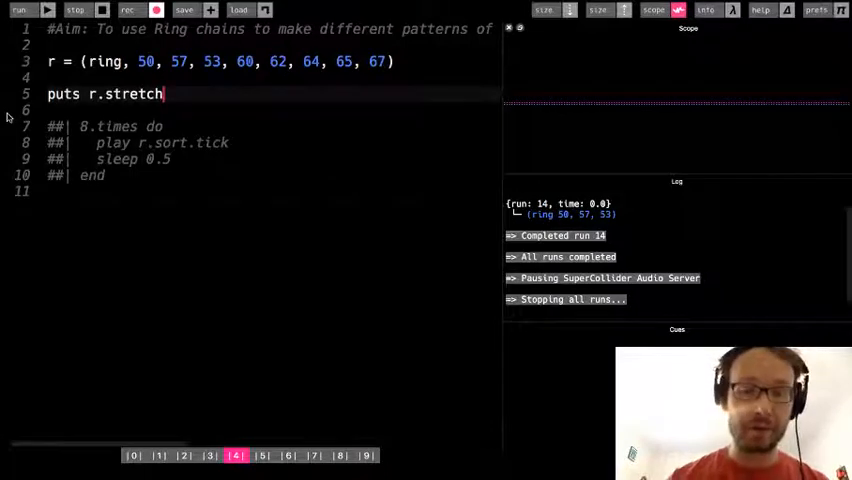
{"action": "left_click", "coordinate": [20, 10]}
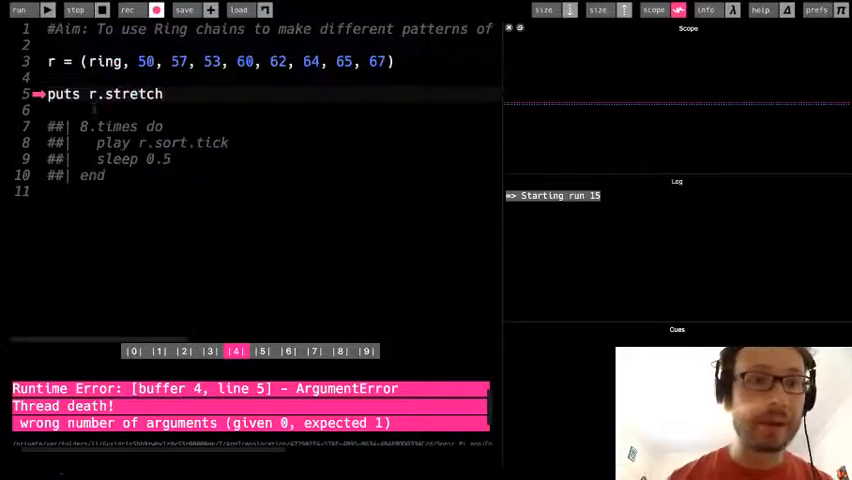
{"action": "left_click", "coordinate": [20, 10]}
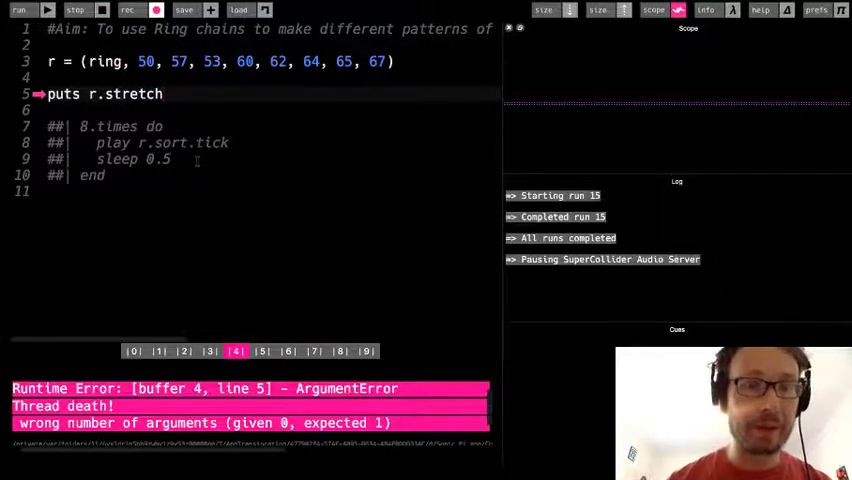
{"action": "left_click", "coordinate": [760, 10]}
{"action": "type", "text": "(3)"}
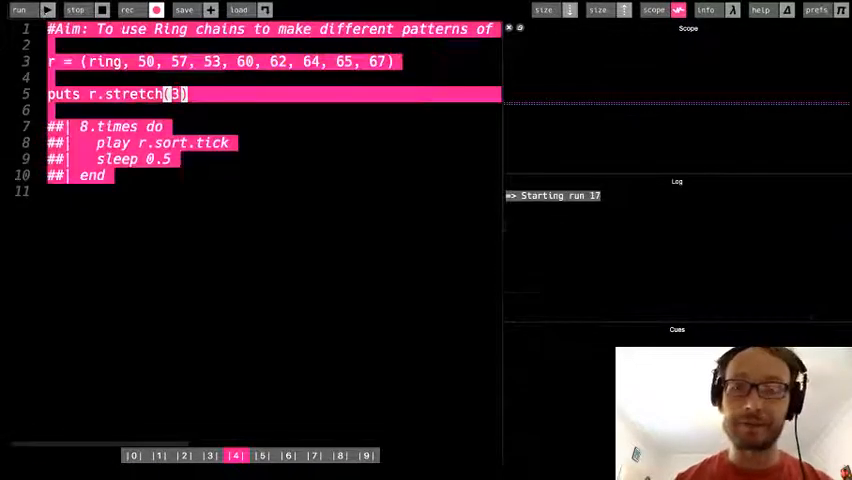
{"action": "left_click", "coordinate": [20, 10]}
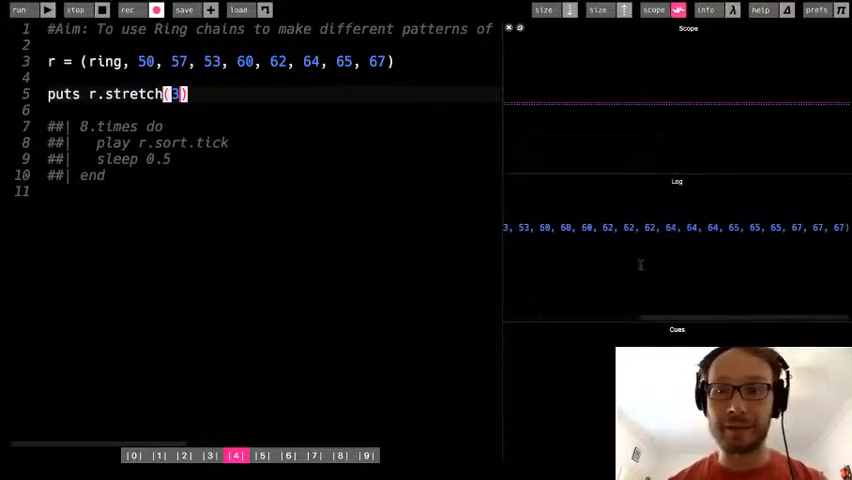
{"action": "left_click", "coordinate": [20, 10]}
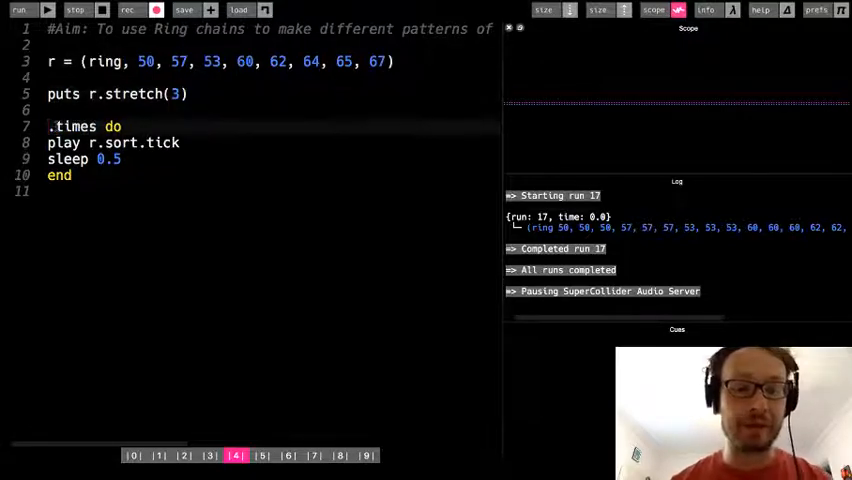
Step: Set the loop to 24.times playing r.stretch(3).tick, run it, then stop
{"action": "type", "text": "24"}
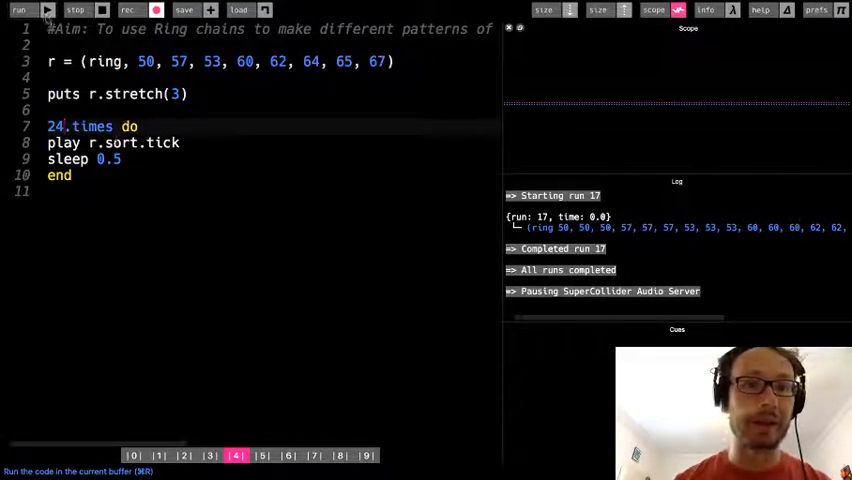
{"action": "double_click", "coordinate": [118, 142]}
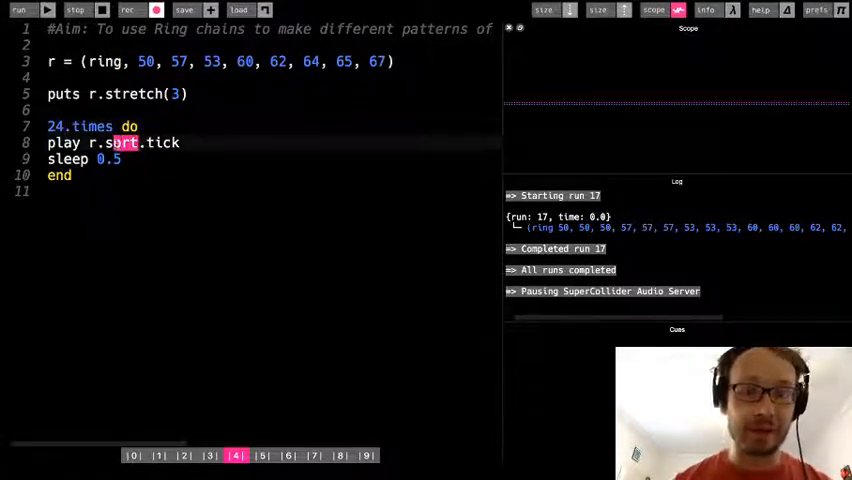
{"action": "type", "text": "stretch"}
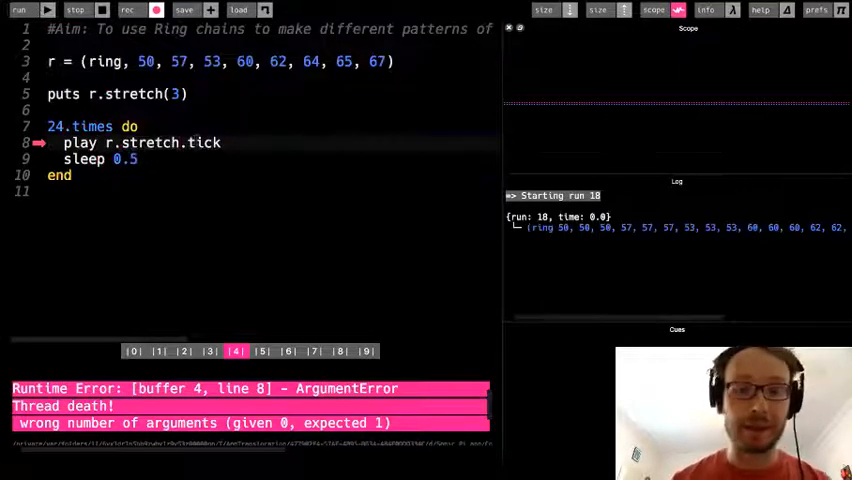
{"action": "type", "text": "(3)"}
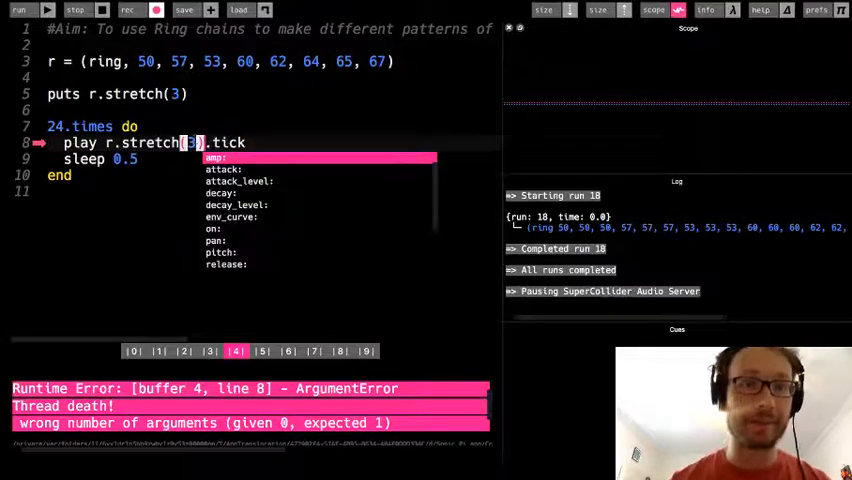
{"action": "left_click", "coordinate": [20, 12]}
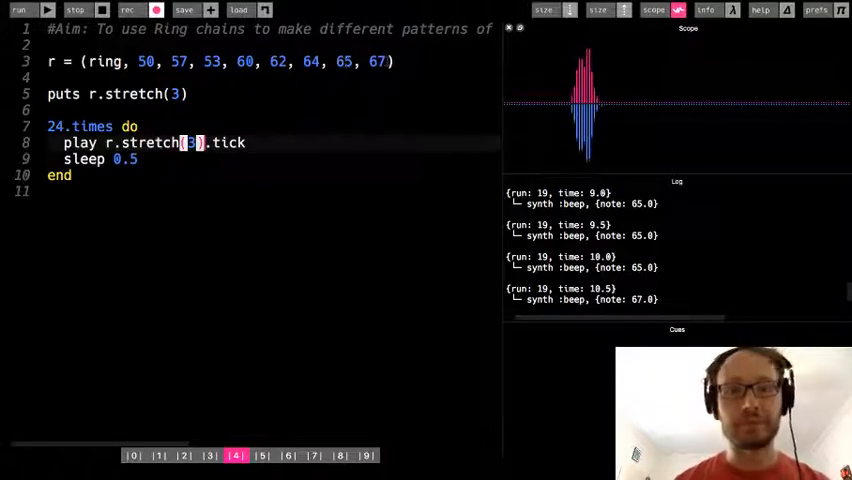
{"action": "left_click", "coordinate": [76, 10]}
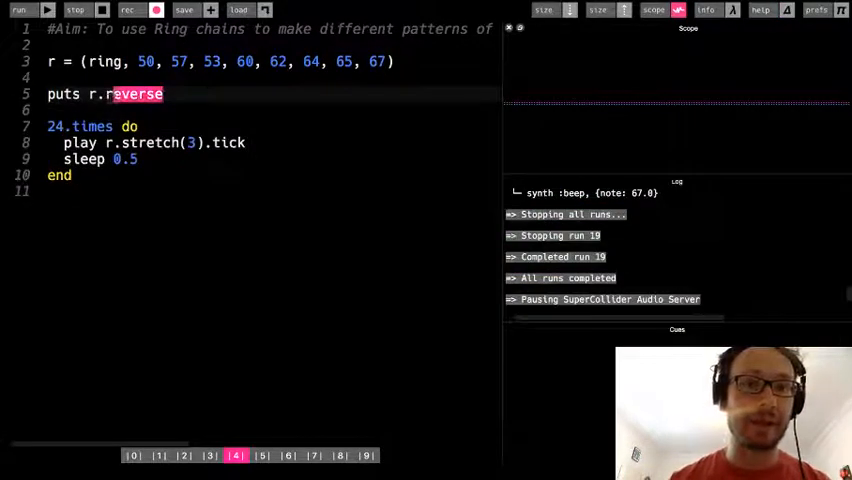
Step: Change puts to r.mirror and make the uncommented 16.times loop play r.mirror.tick
{"action": "type", "text": "mirror"}
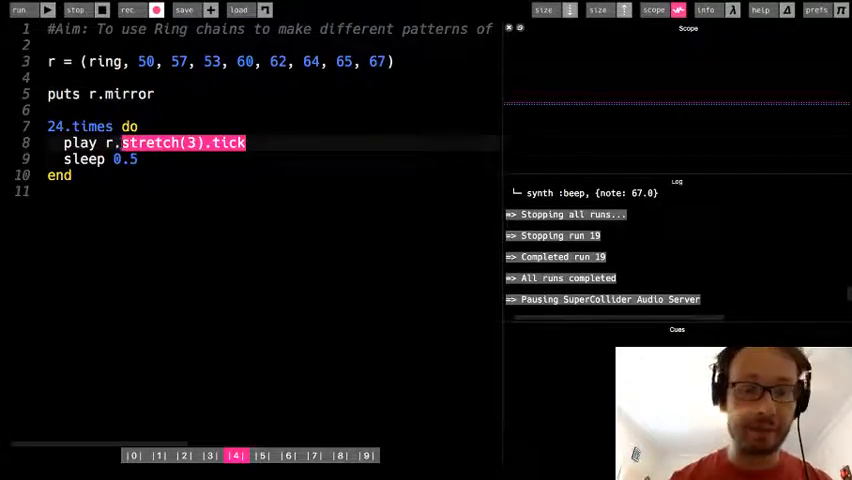
{"action": "type", "text": ".mirror"}
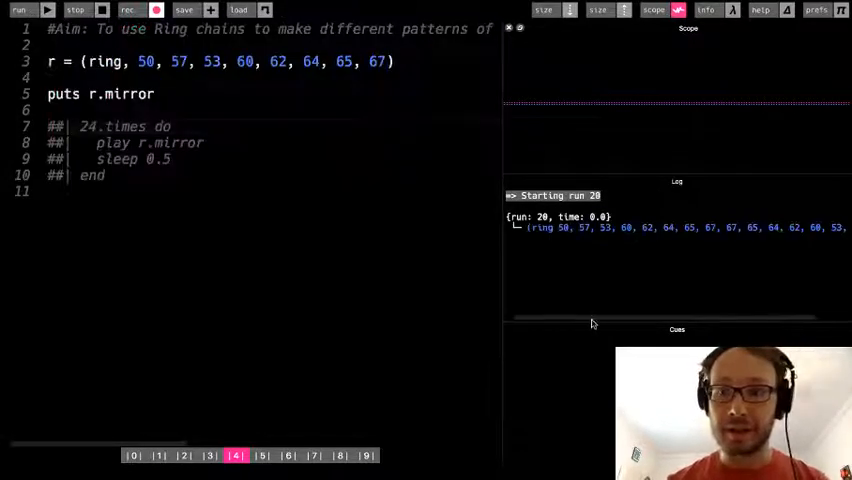
{"action": "left_click", "coordinate": [20, 10]}
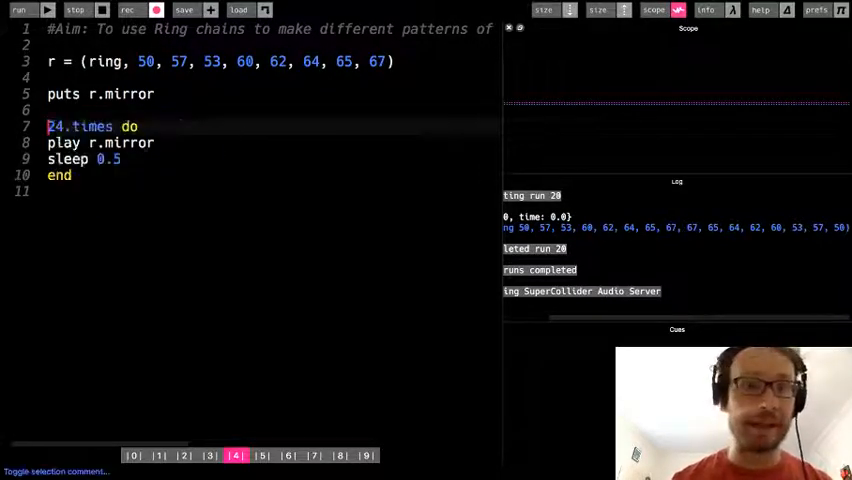
{"action": "type", "text": ".tick"}
{"action": "type", "text": "1"}
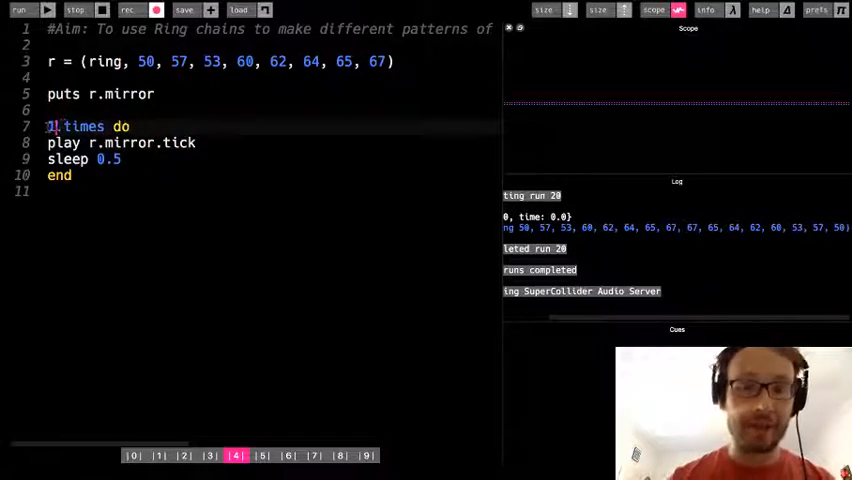
Step: Run the loop to hear the mirrored ring, then stop playback
{"action": "left_click", "coordinate": [20, 10]}
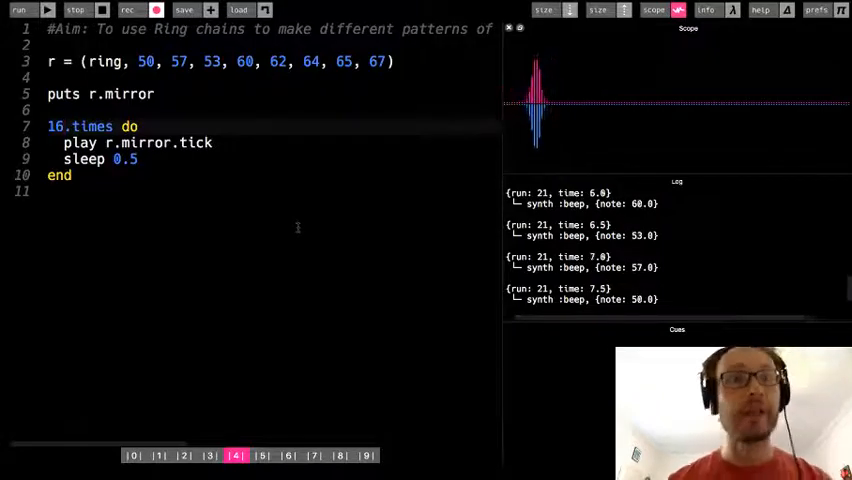
{"action": "left_click", "coordinate": [76, 10]}
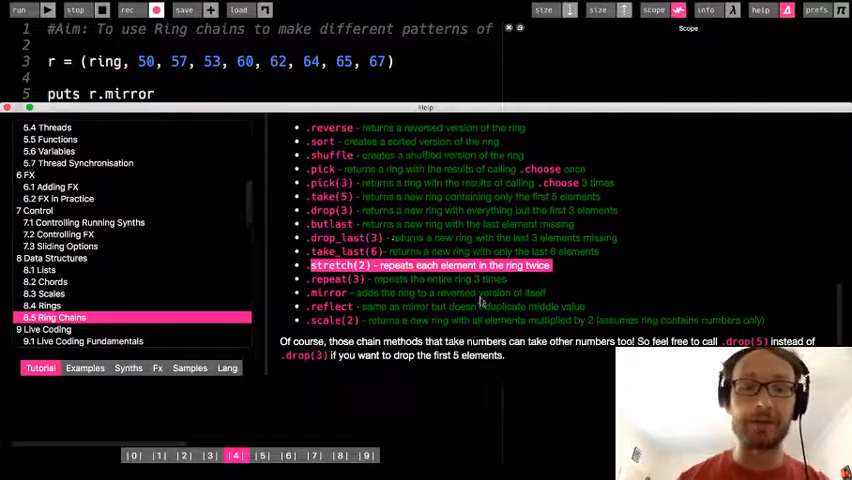
Step: Append .shuffle to puts r.mirror and run to print the shuffled mirrored ring
{"action": "scroll", "scroll_direction": "up", "scroll_amount": 3}
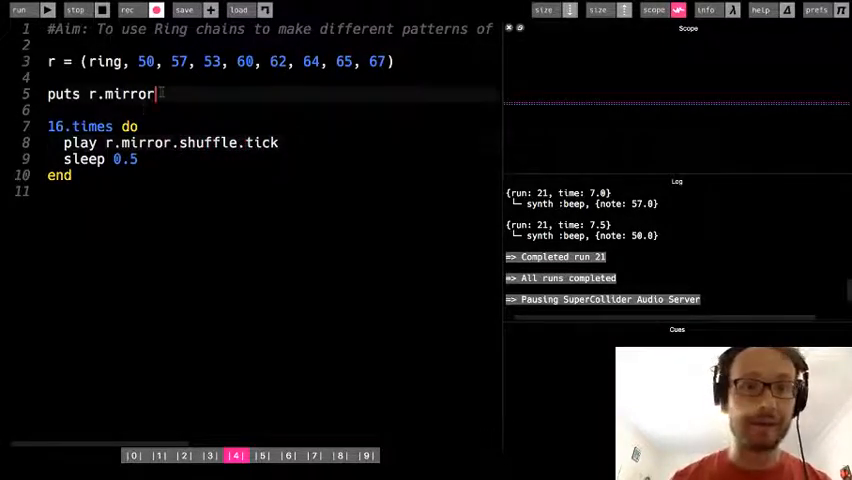
{"action": "type", "text": ".shuffle"}
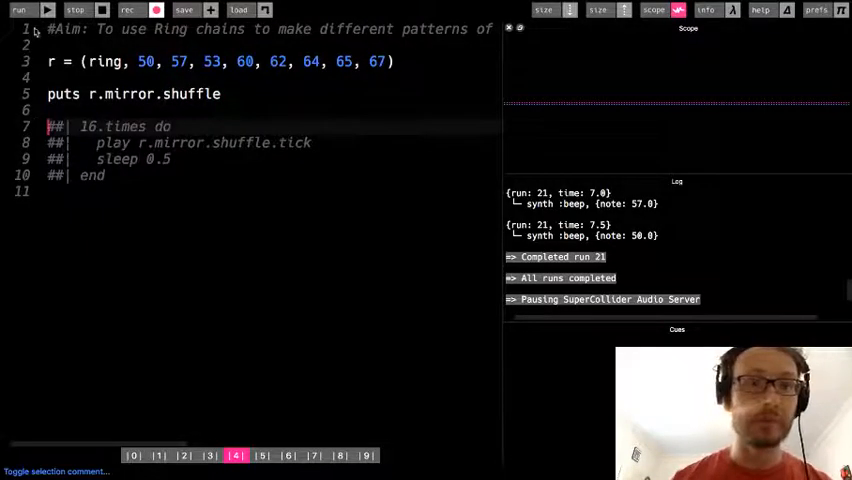
{"action": "left_click", "coordinate": [20, 10]}
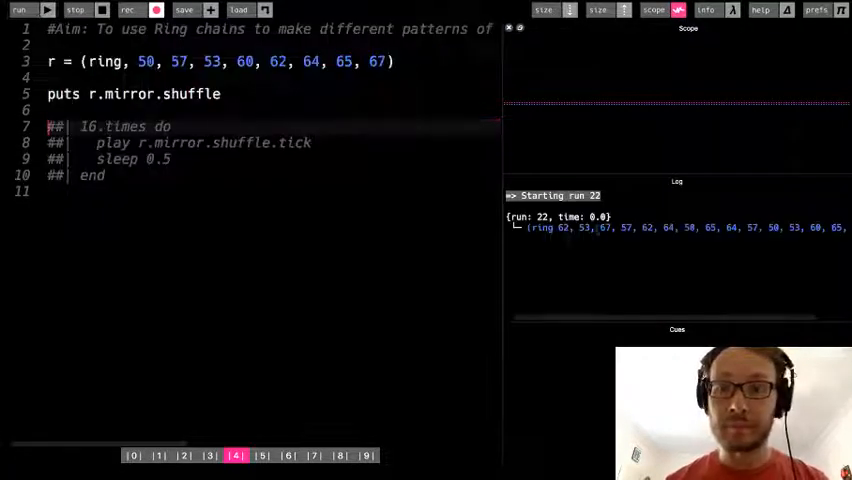
{"action": "left_click", "coordinate": [20, 10]}
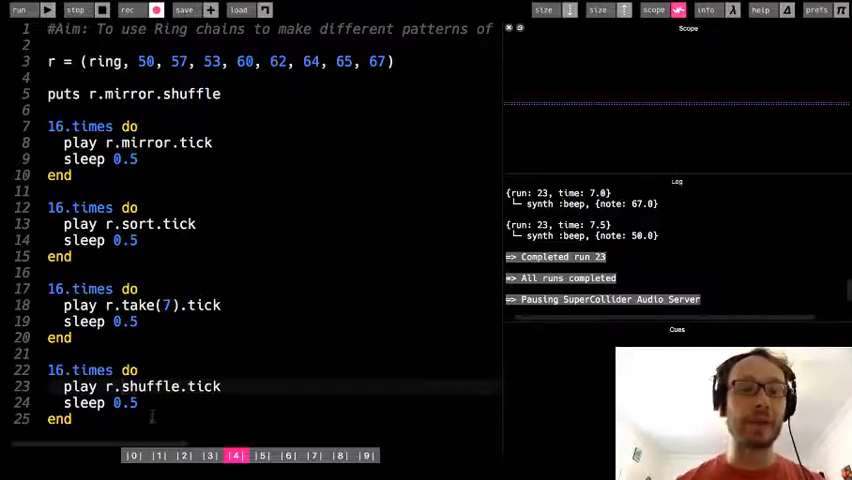
Step: Rewrite the first loop's play line to r.reverse.tick
{"action": "type", "text": "mirro"}
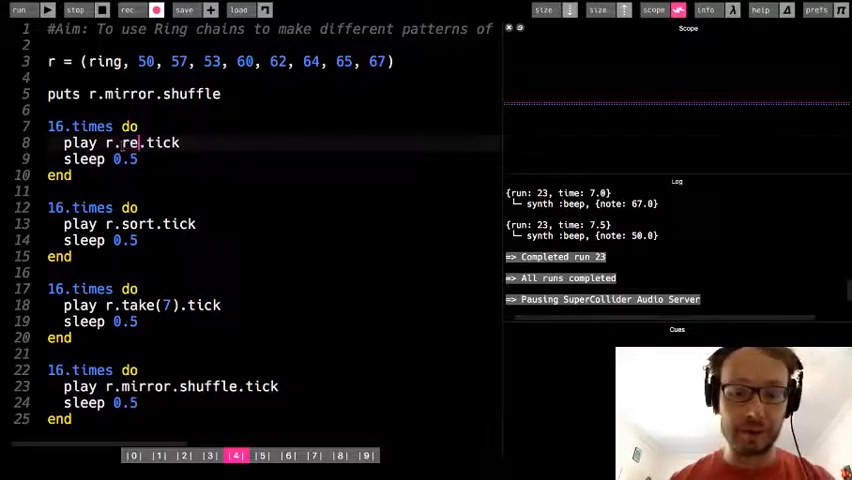
{"action": "type", "text": "verse"}
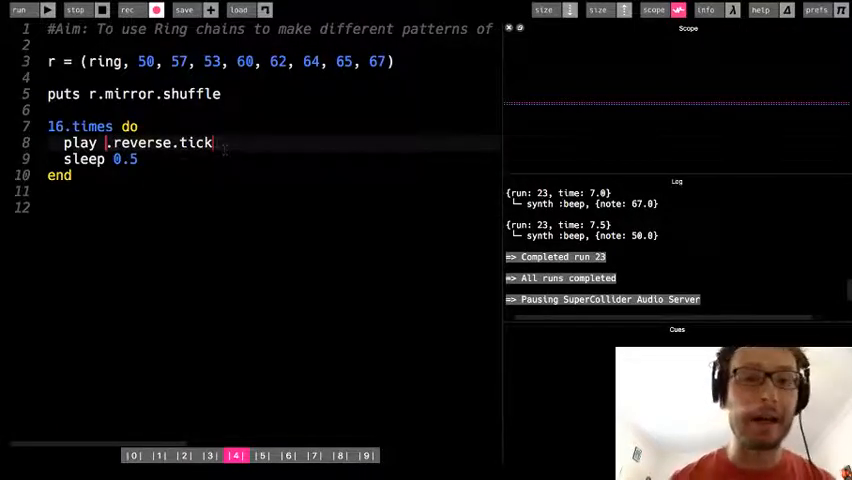
Step: Replace reverse.tick with scale(60, :ionian).shuffle.tick, picking :ionian from autocomplete
{"action": "double_click", "coordinate": [160, 142]}
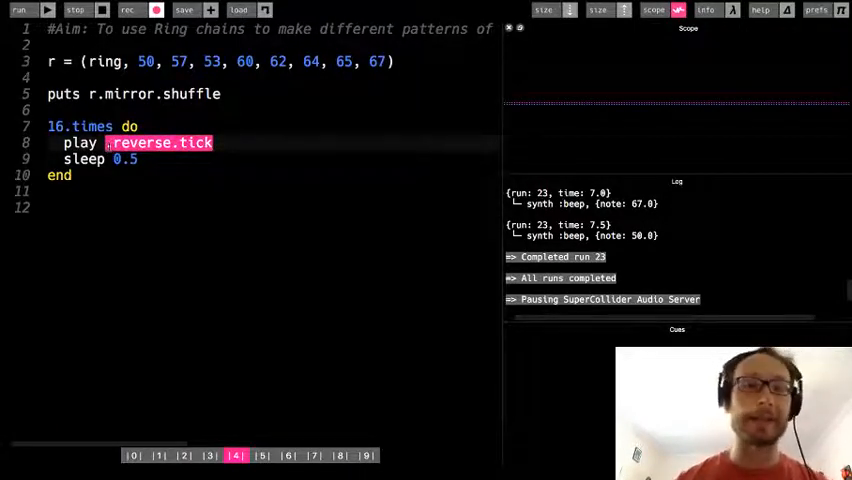
{"action": "type", "text": "scale"}
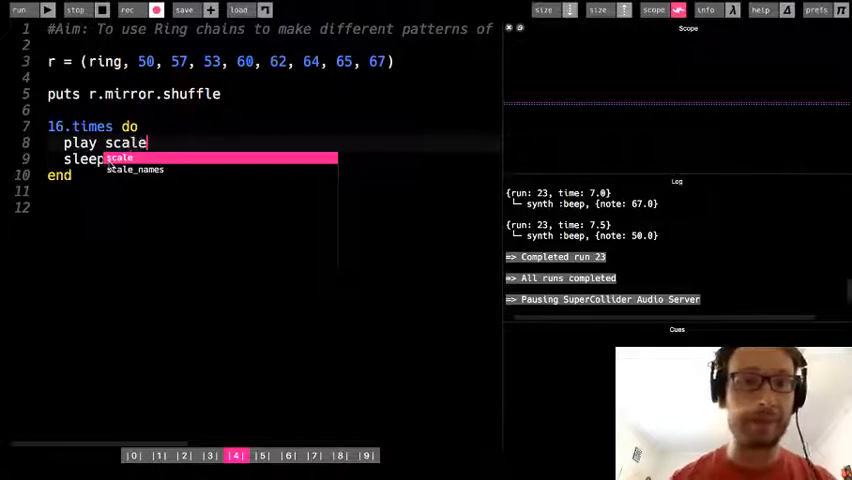
{"action": "type", "text": "("}
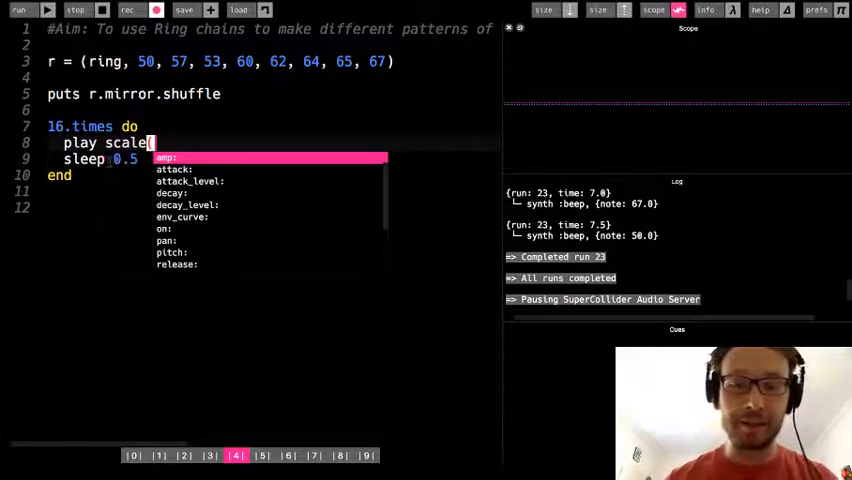
{"action": "type", "text": "60,"}
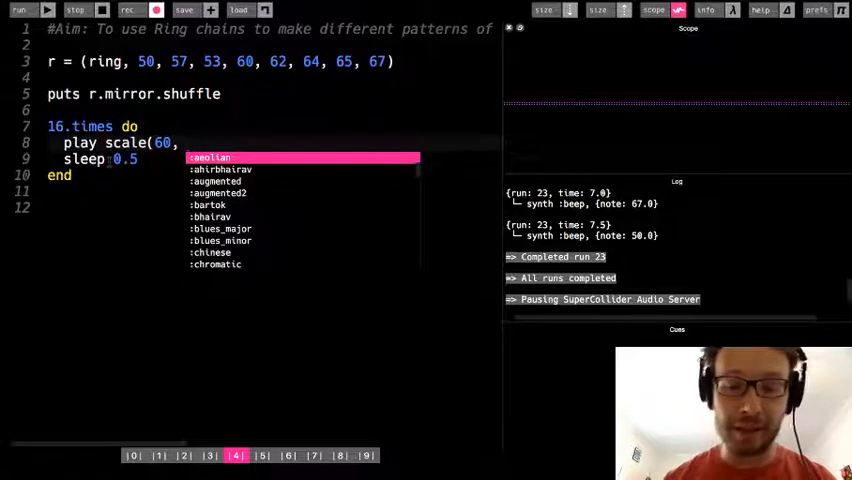
{"action": "scroll", "scroll_direction": "down", "scroll_amount": 3}
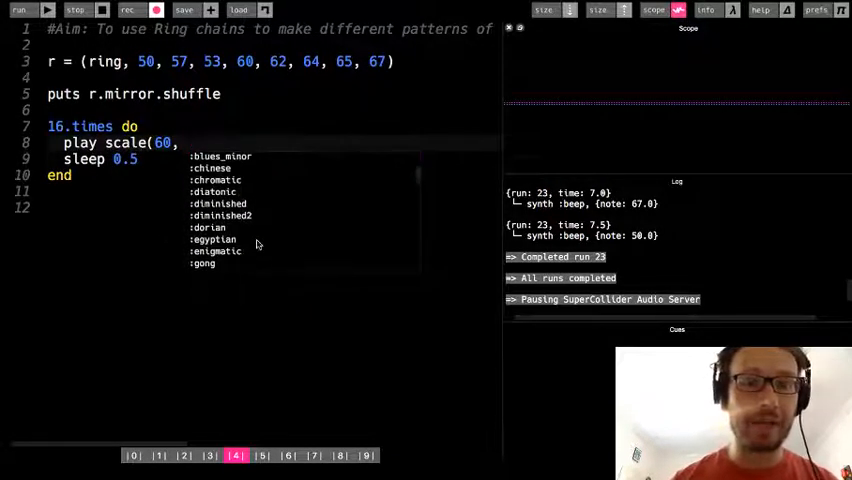
{"action": "scroll", "scroll_direction": "down", "scroll_amount": 3}
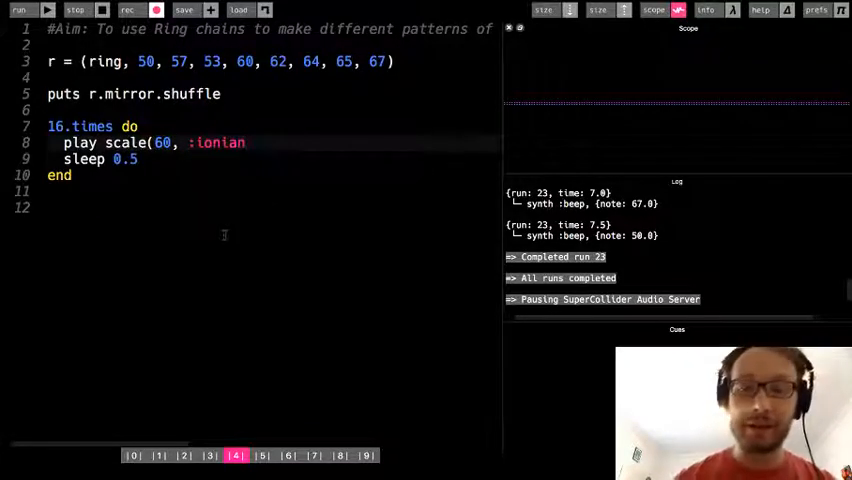
{"action": "type", "text": ")"}
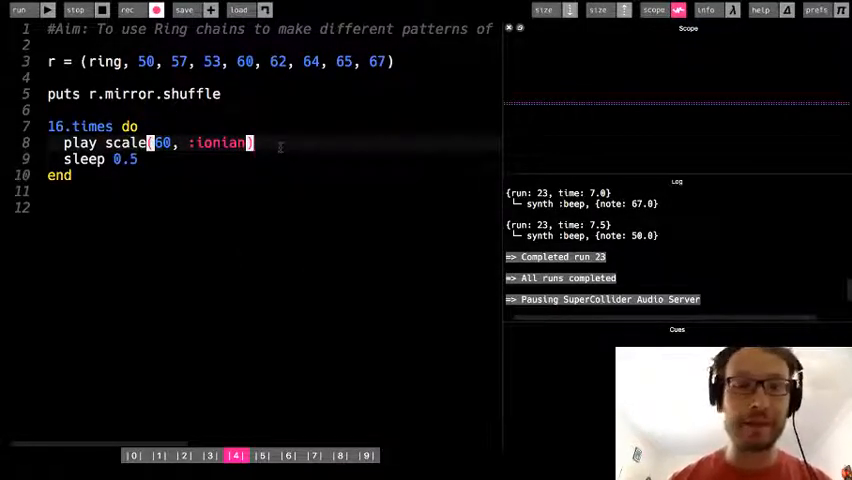
{"action": "type", "text": ".shuffle"}
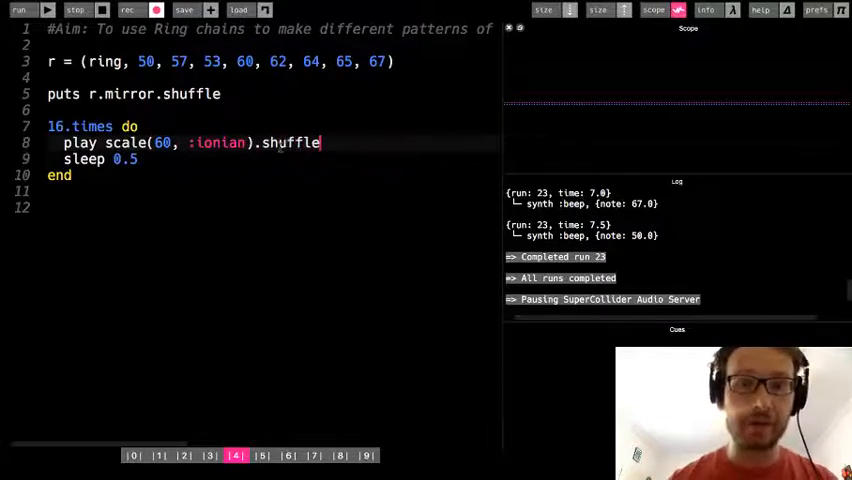
{"action": "type", "text": "tick"}
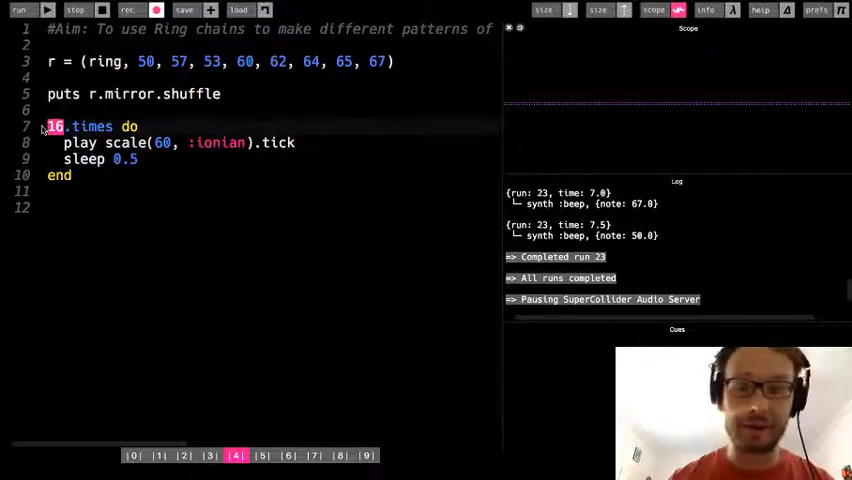
Step: Change the loop to 8.times and run the shuffled ionian scale
{"action": "left_click", "coordinate": [18, 10]}
{"action": "type", "text": "shuffle."}
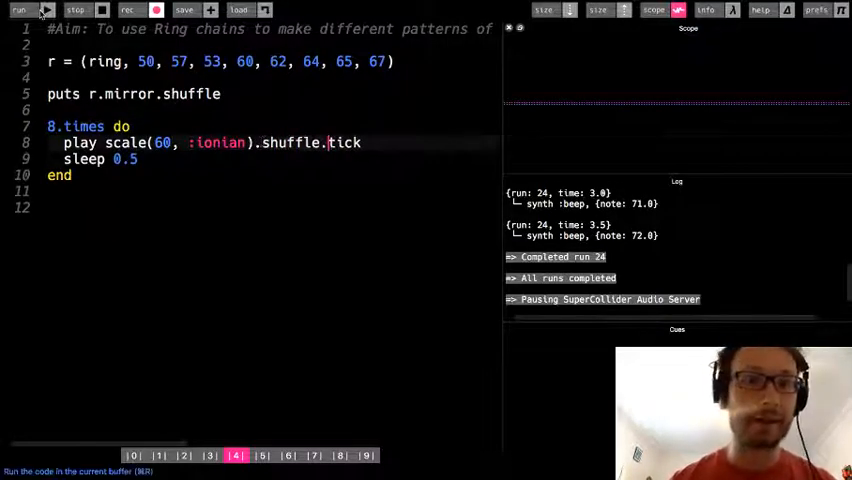
{"action": "left_click", "coordinate": [18, 12]}
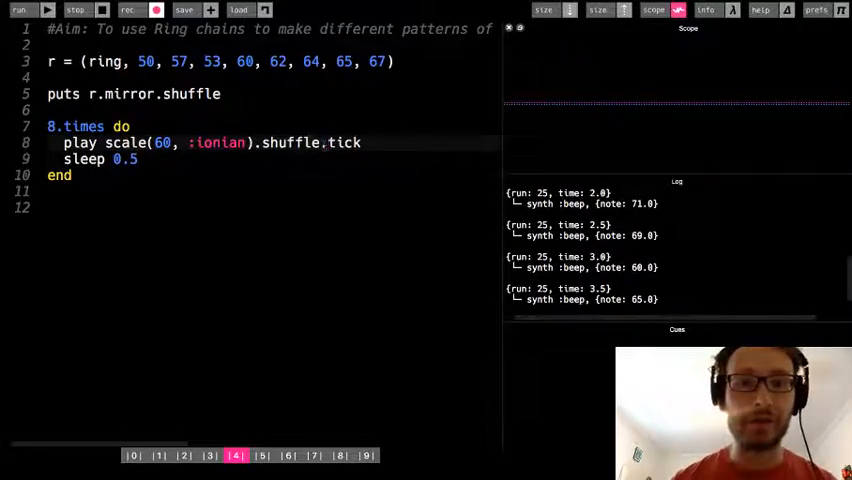
Step: Swap shuffle for take(...) on the scale, run that version, then stop
{"action": "double_click", "coordinate": [290, 142]}
{"action": "type", "text": "take(4)"}
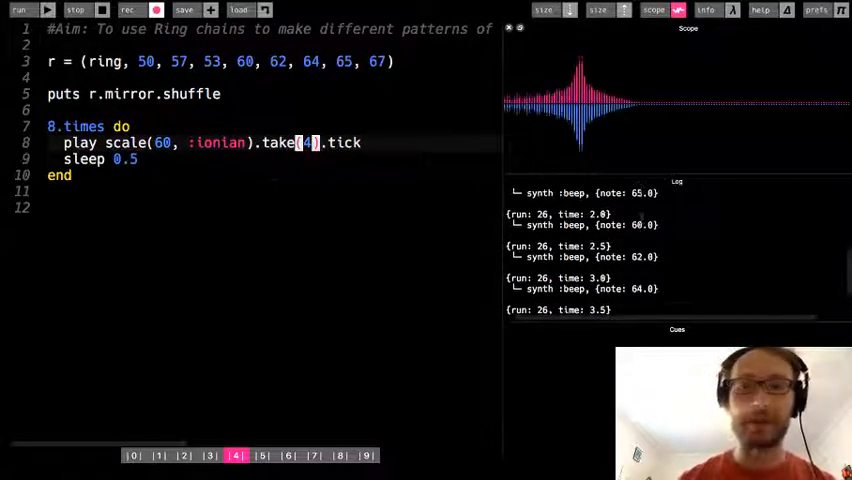
{"action": "left_click", "coordinate": [76, 10]}
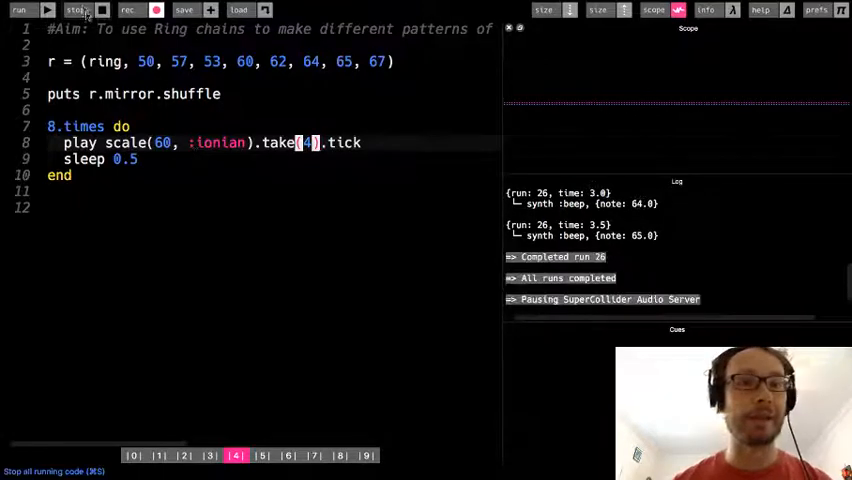
{"action": "left_click", "coordinate": [76, 12]}
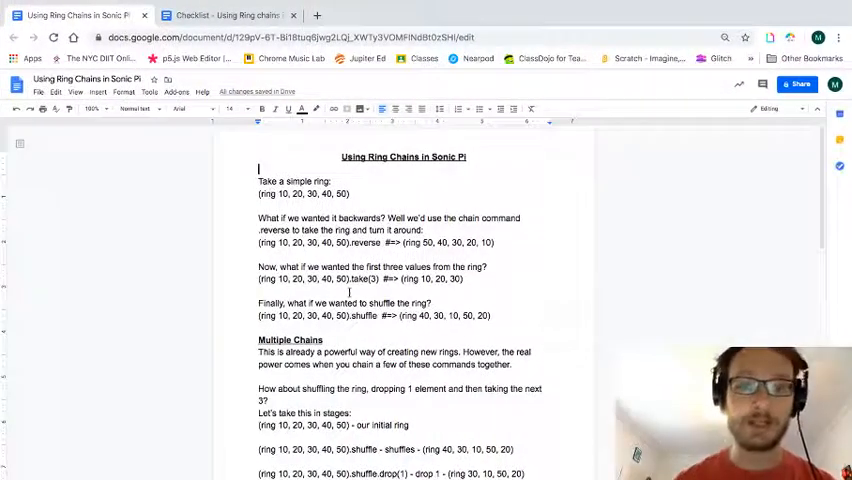
Step: Scroll to Available Ring Chain Methods and highlight the first few methods listed
{"action": "scroll", "scroll_direction": "down", "scroll_amount": 3}
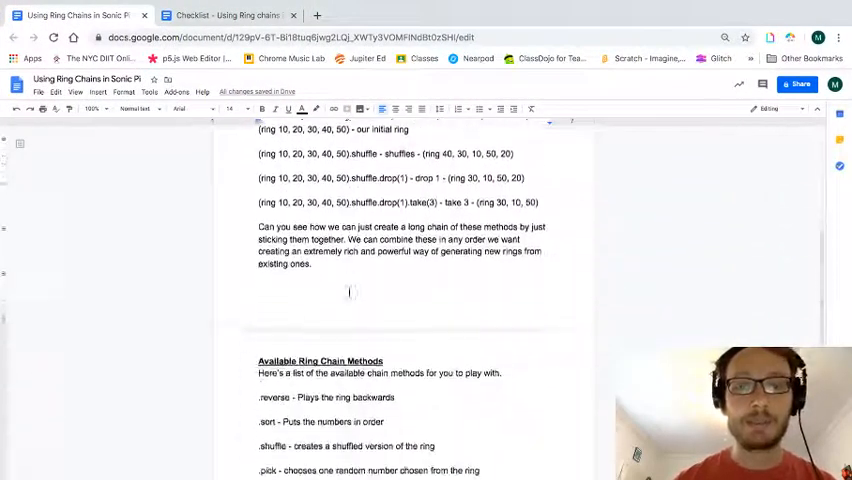
{"action": "scroll", "scroll_direction": "down", "scroll_amount": 3}
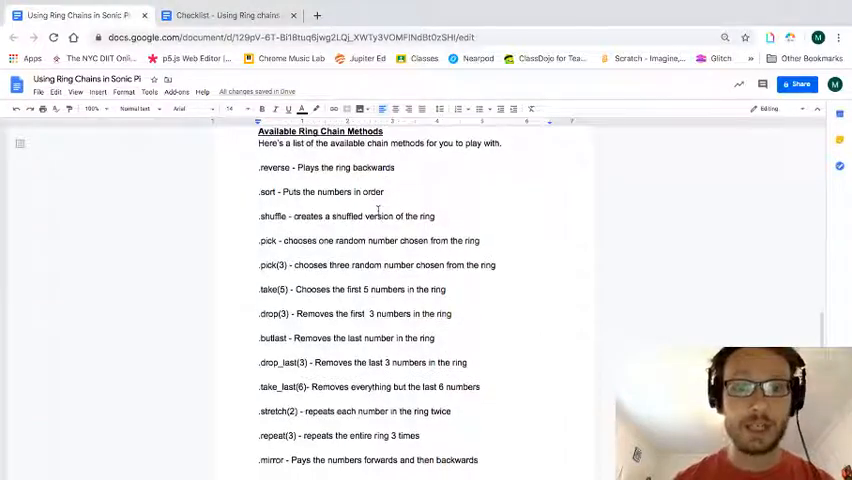
{"action": "left_click_drag", "start_coordinate": [260, 168], "coordinate": [448, 288]}
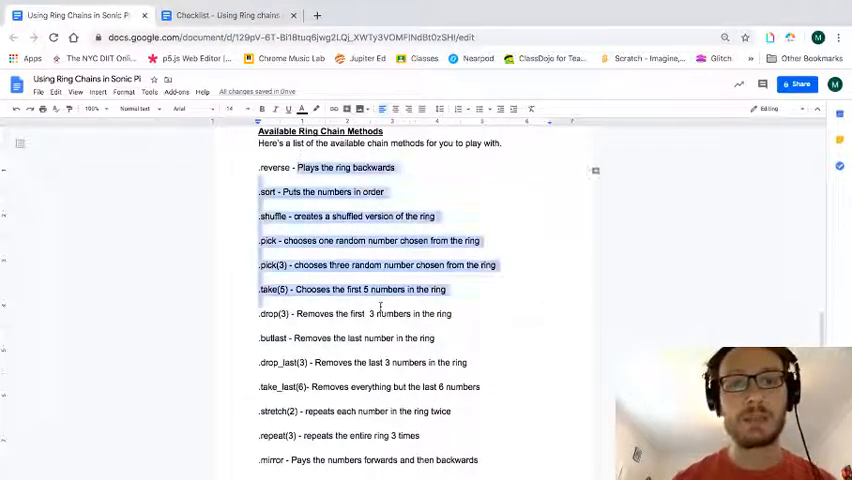
{"action": "scroll", "scroll_direction": "down", "scroll_amount": 3}
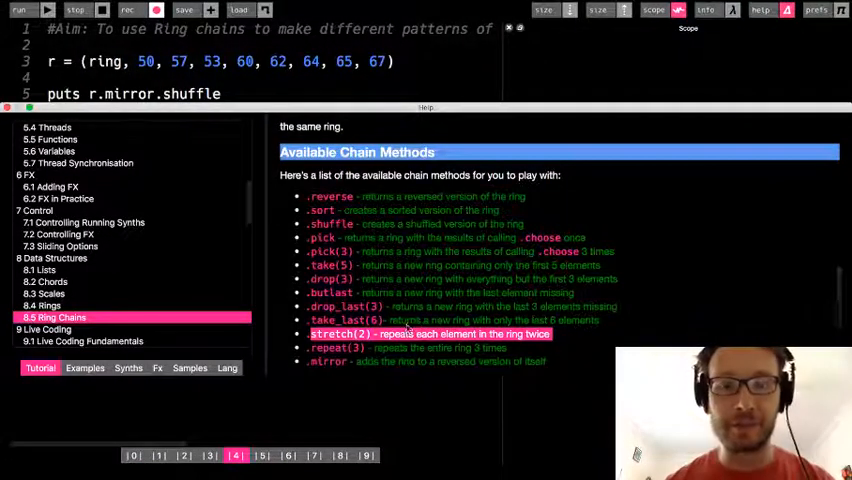
{"action": "mouse_move", "coordinate": [604, 318]}
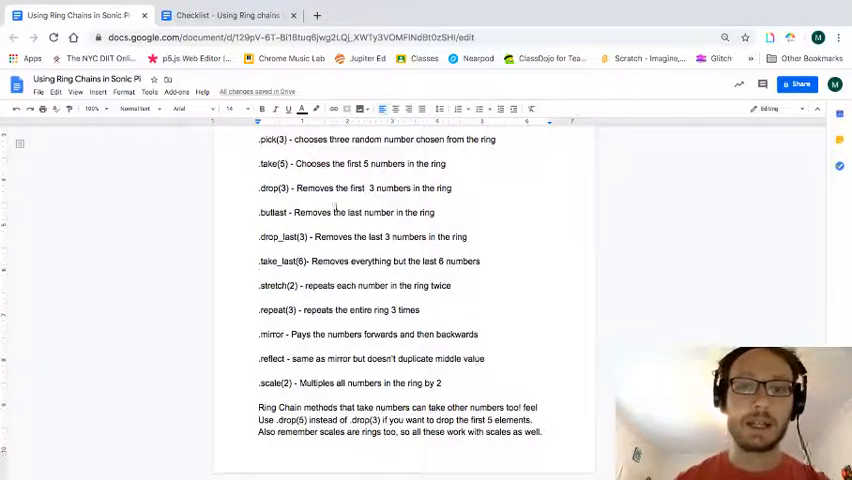
{"action": "scroll", "scroll_direction": "up", "scroll_amount": 3}
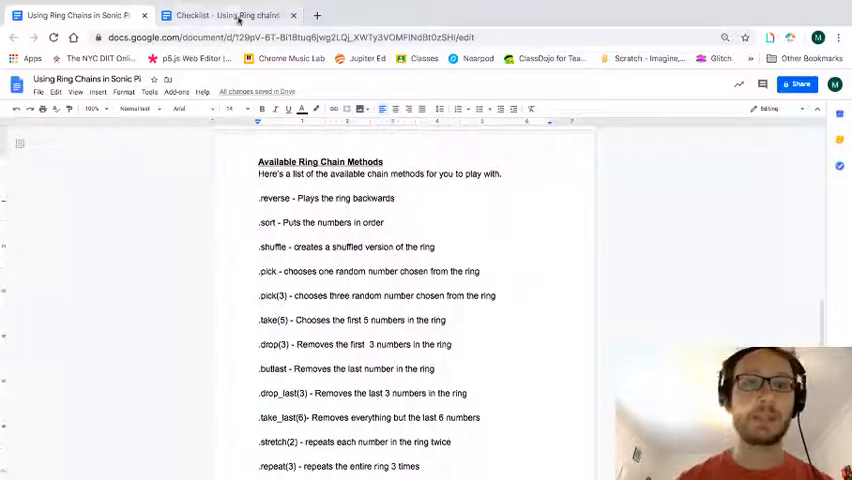
Step: Switch to the Using Ring chains checklist tab and clear the highlighted line
{"action": "left_click", "coordinate": [228, 16]}
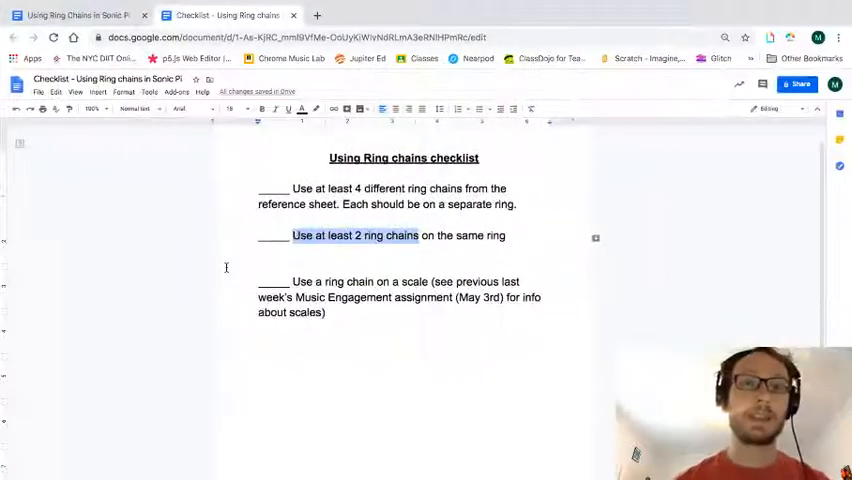
{"action": "left_click", "coordinate": [284, 258]}
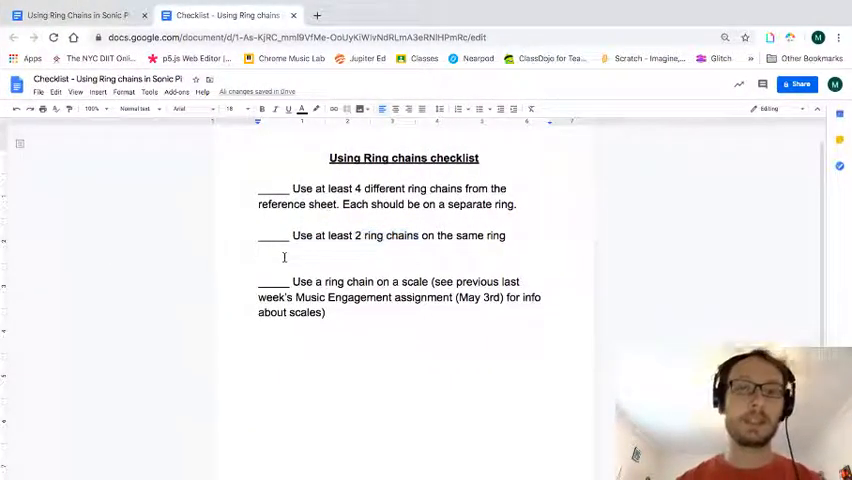